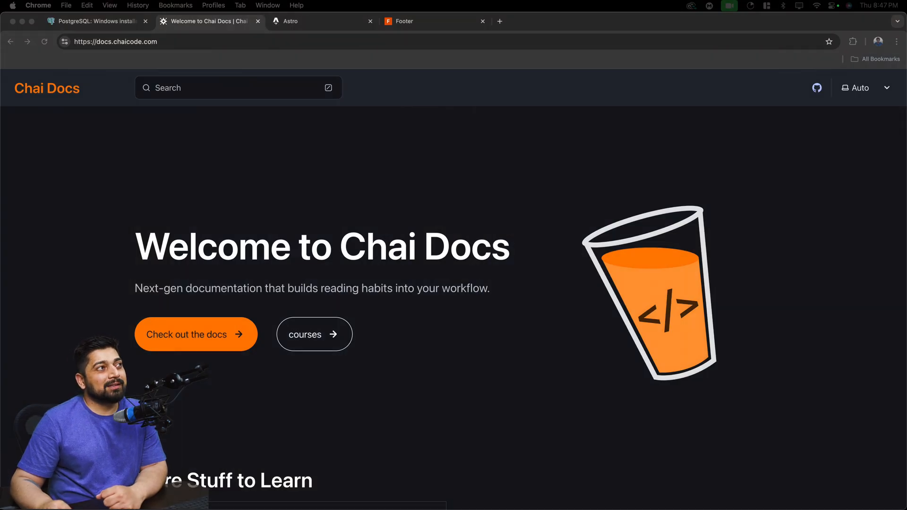
Switch from the Chai Docs tab to the astro.build homepage tab
left_click(315, 21)
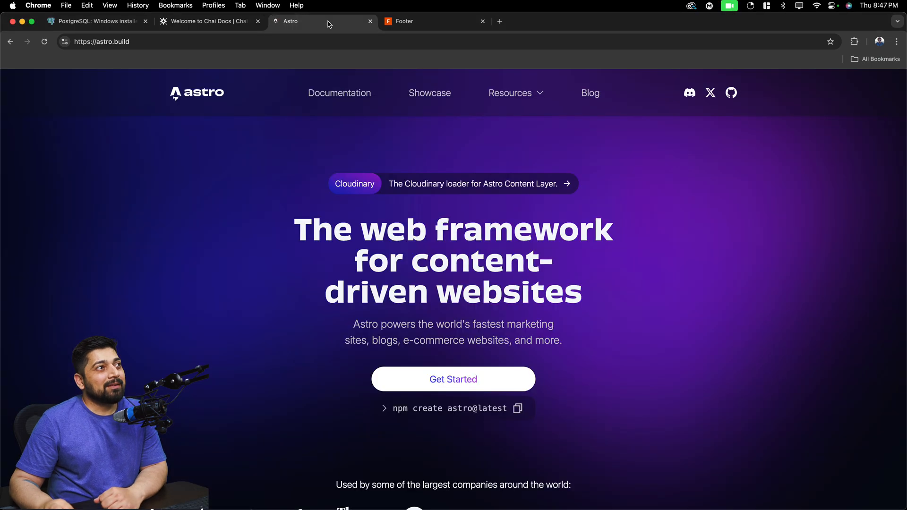
mouse_move(187, 212)
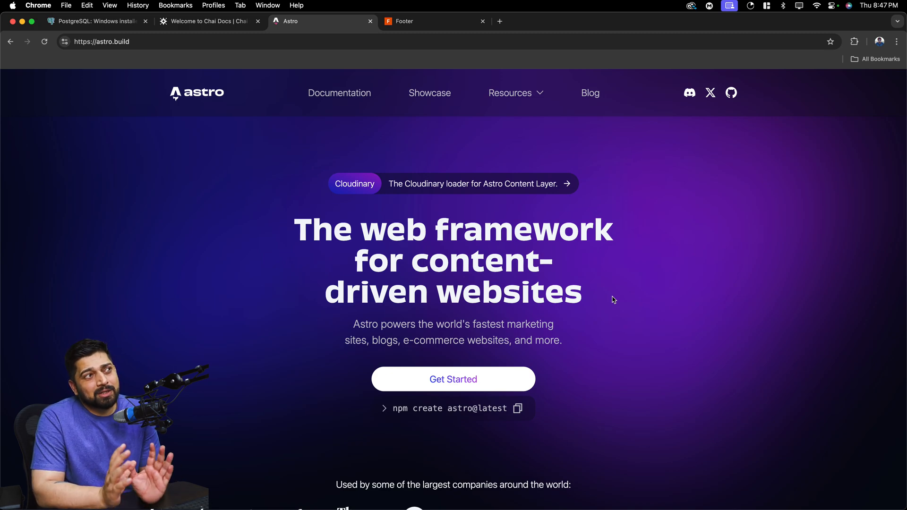
mouse_move(414, 307)
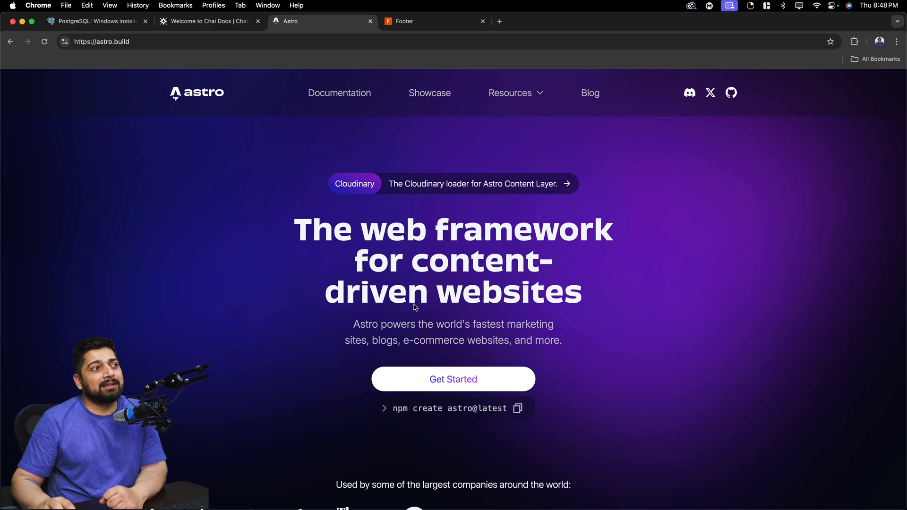
Scroll to the 'What is Astro?' section and highlight the phrase 'content-driven'
scroll("down", 3)
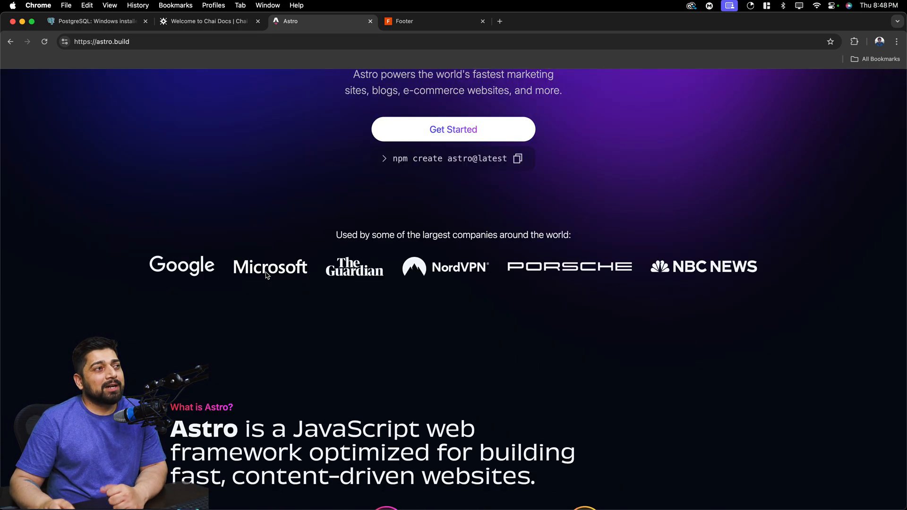
scroll("down", 3)
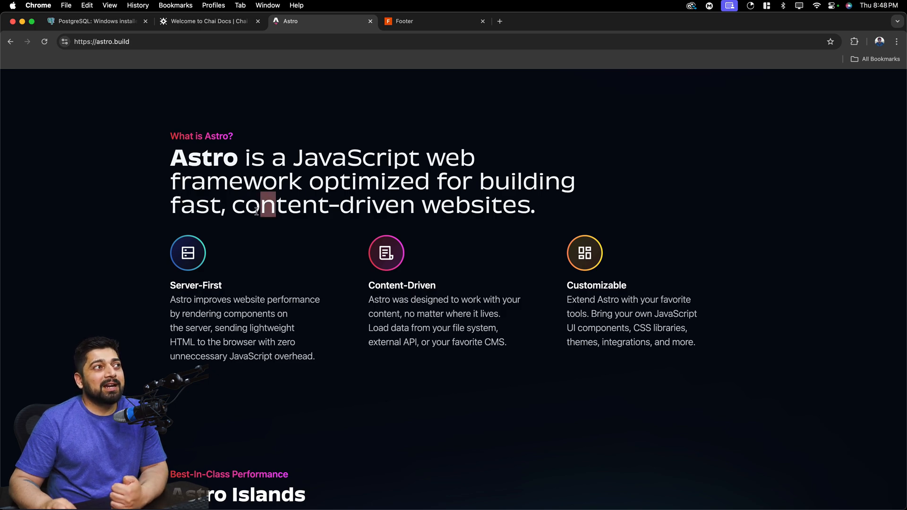
double_click(324, 205)
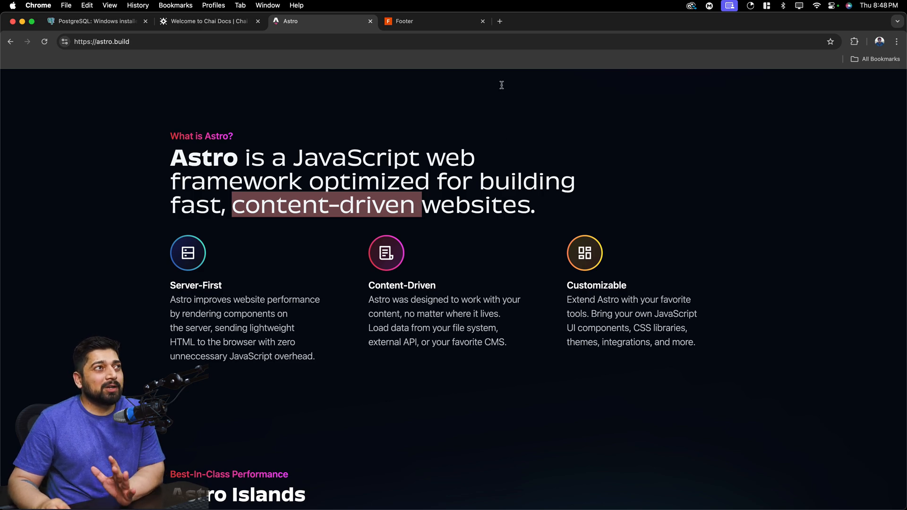
mouse_move(364, 98)
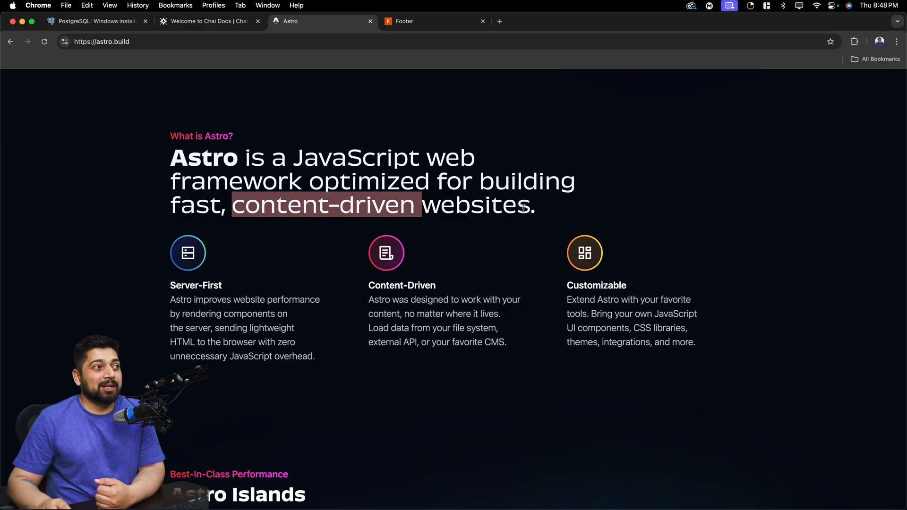
Highlight the Astro Islands heading, then scroll on to the Zero Lock-in section
scroll("down", 3)
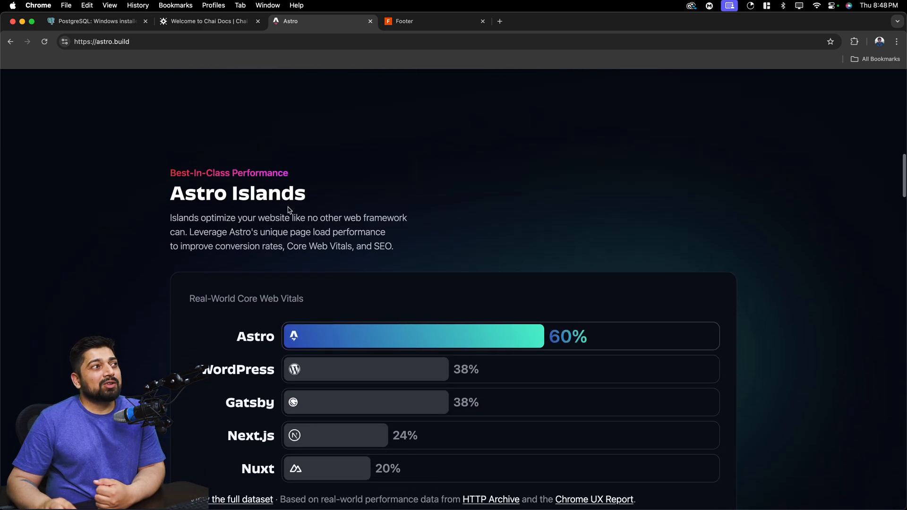
double_click(237, 193)
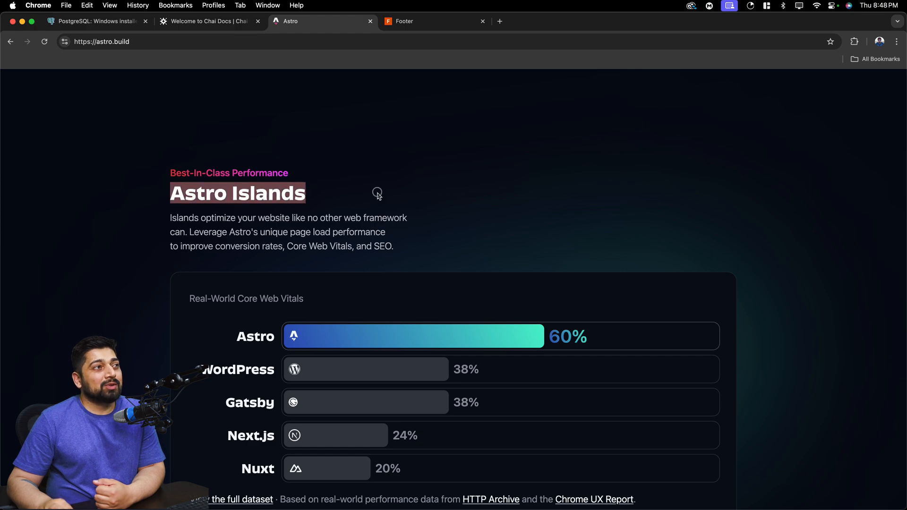
scroll("up", 3)
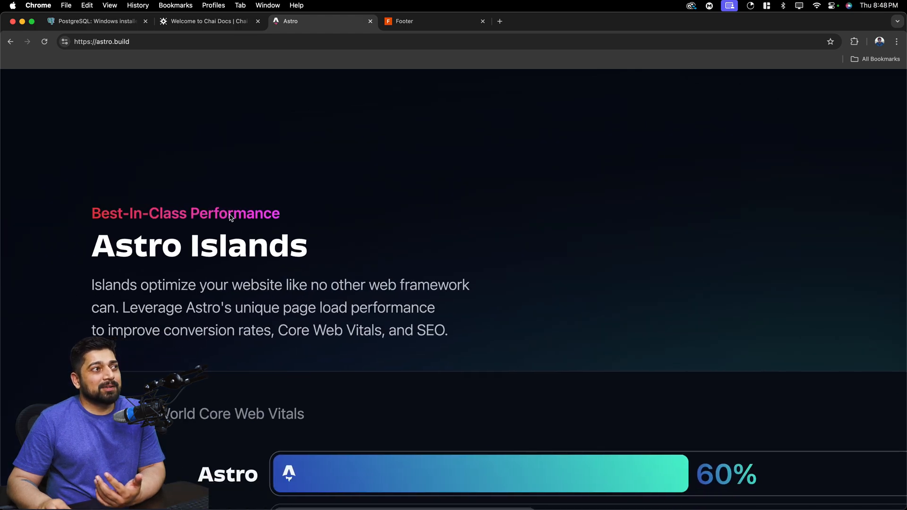
scroll("down", 3)
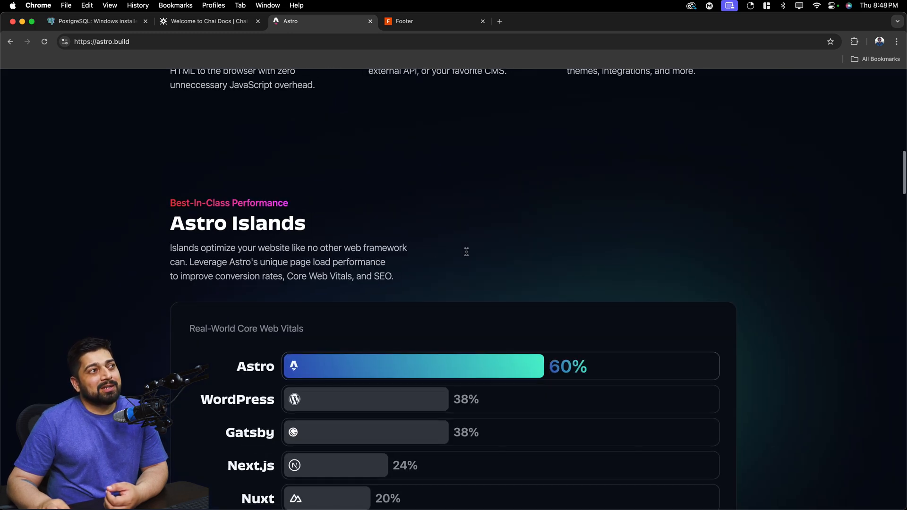
mouse_move(365, 229)
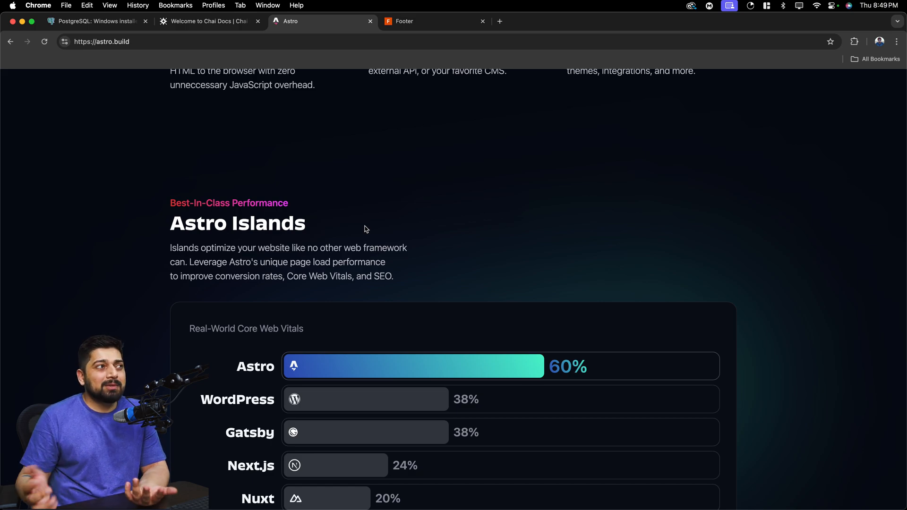
scroll("down", 3)
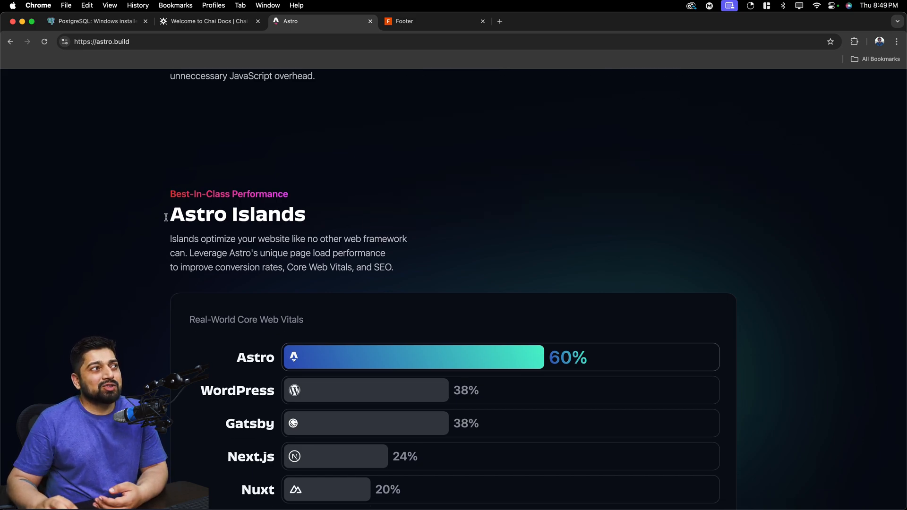
mouse_move(469, 235)
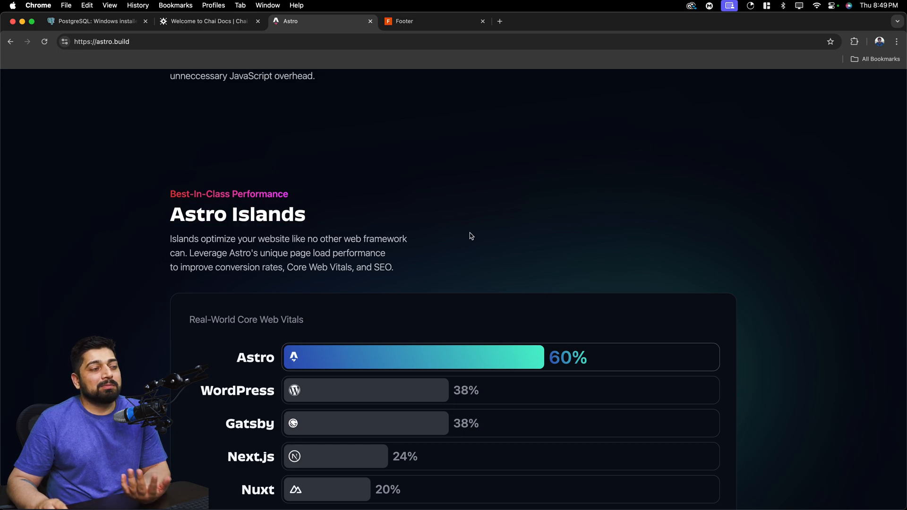
scroll("down", 3)
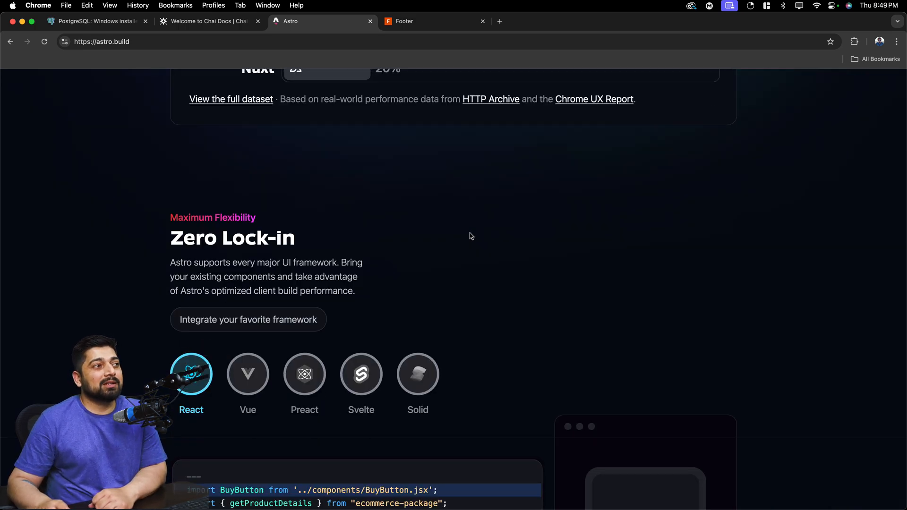
Scroll past the code example and Fully Featured cards to the Themes showcase
scroll("down", 3)
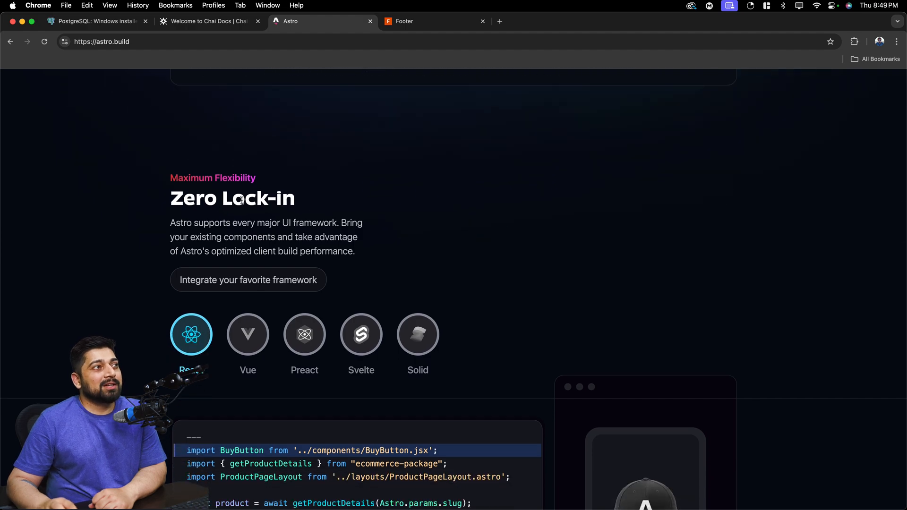
scroll("down", 3)
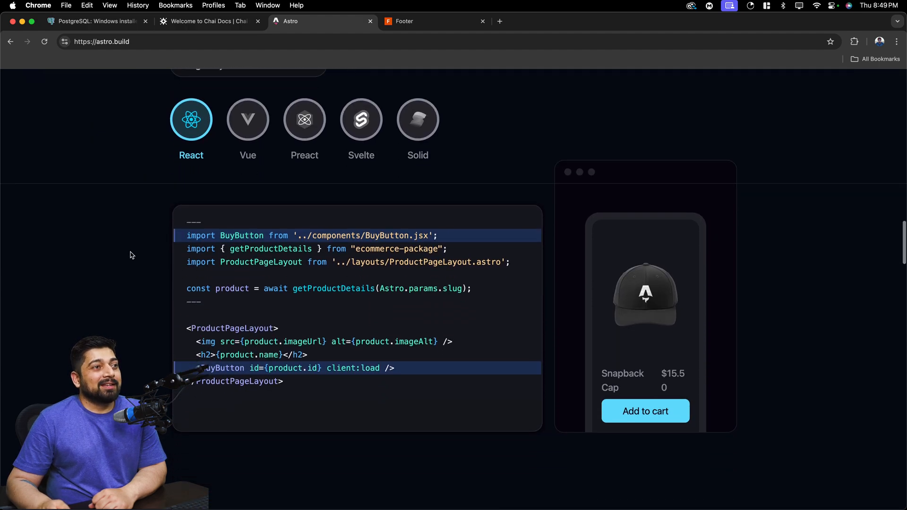
scroll("up", 3)
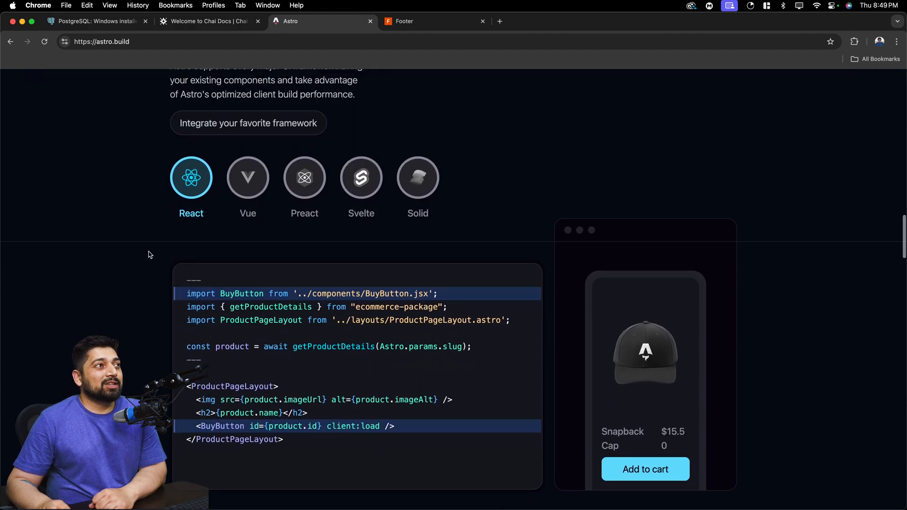
scroll("up", 3)
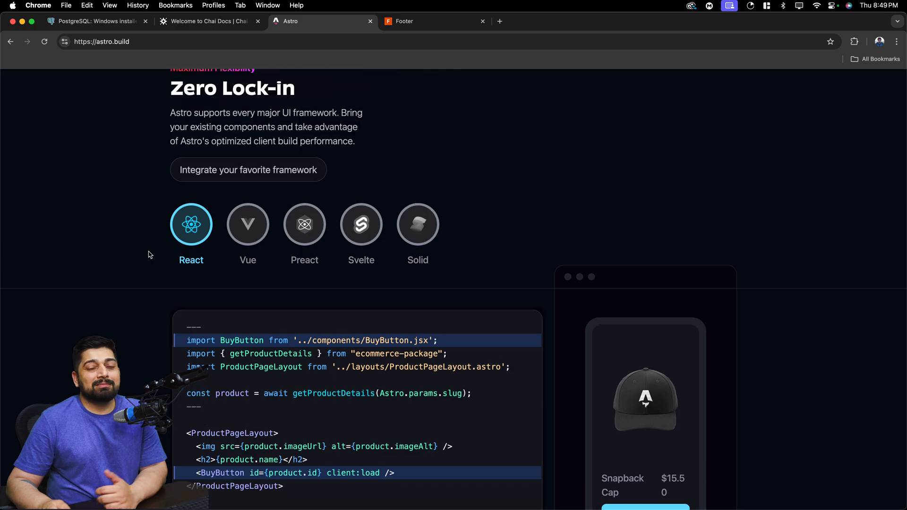
scroll("down", 3)
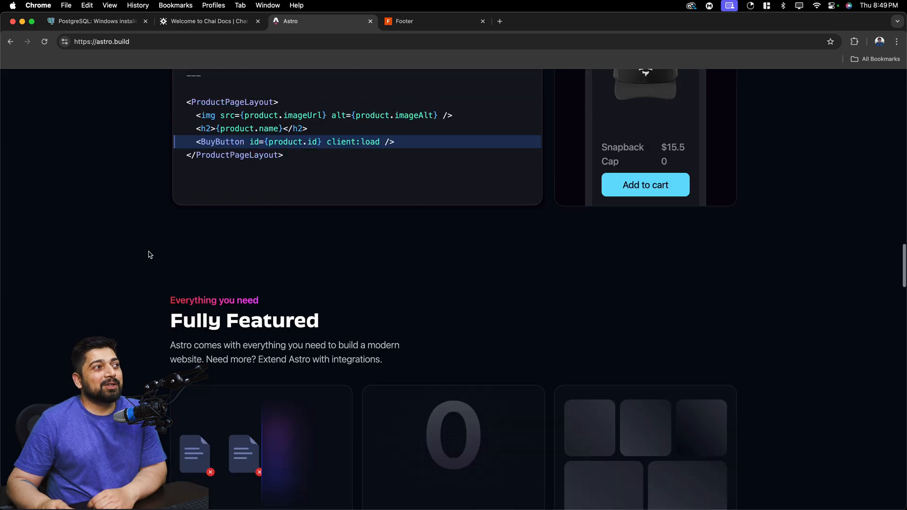
scroll("down", 3)
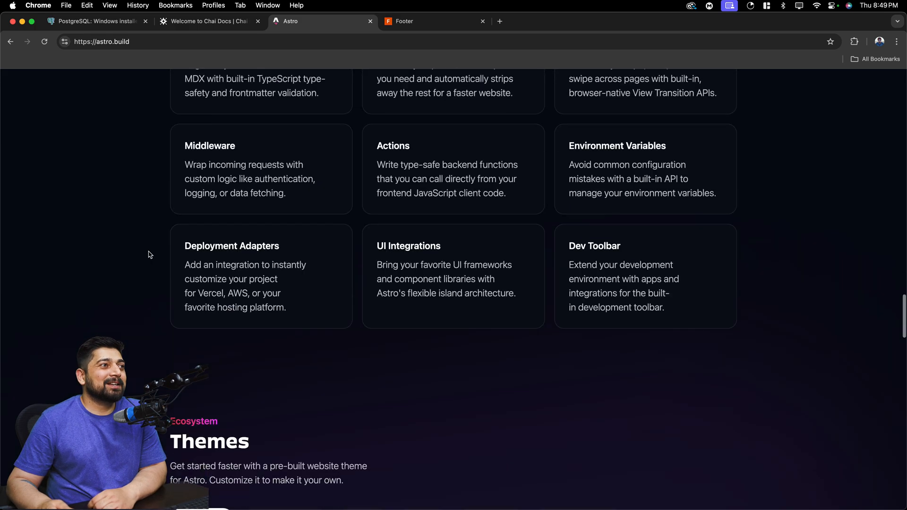
scroll("up", 3)
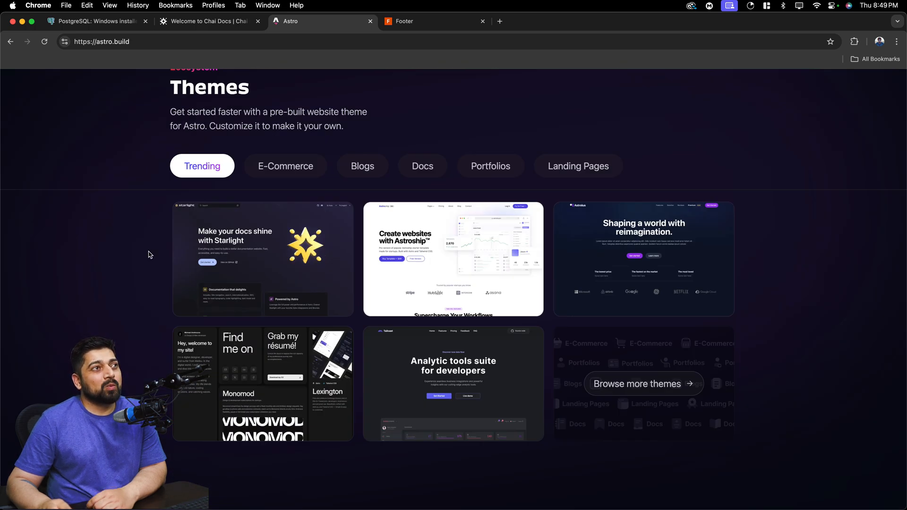
Browse Landing Page, Portfolio, E-Commerce and Blog themes, then reach 'Start building with Astro today'
left_click(577, 166)
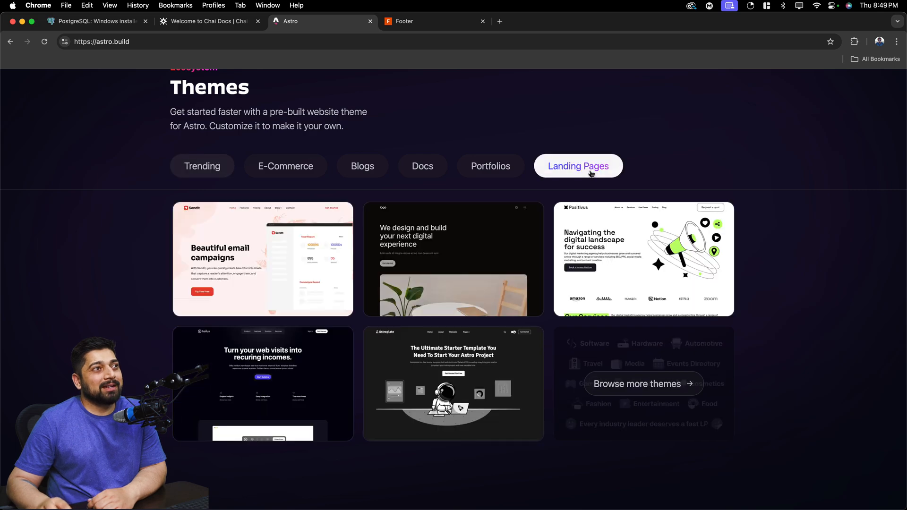
left_click(490, 166)
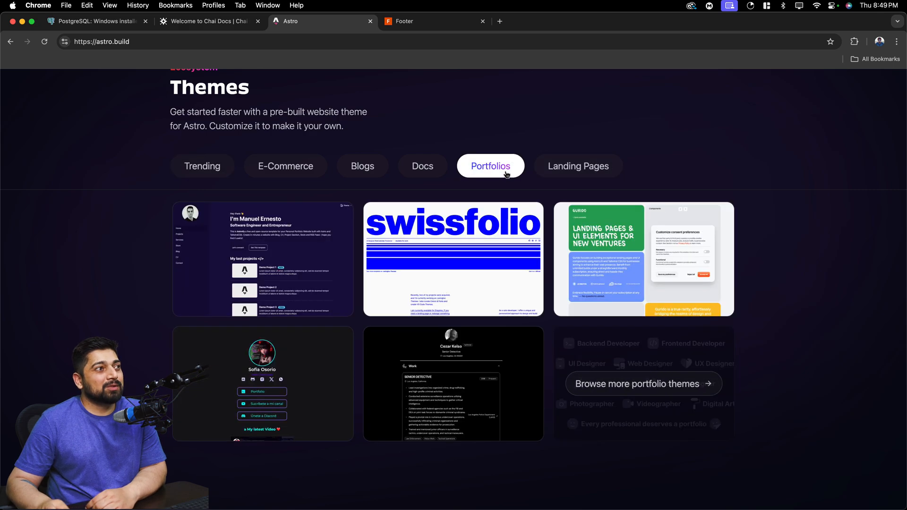
left_click(285, 166)
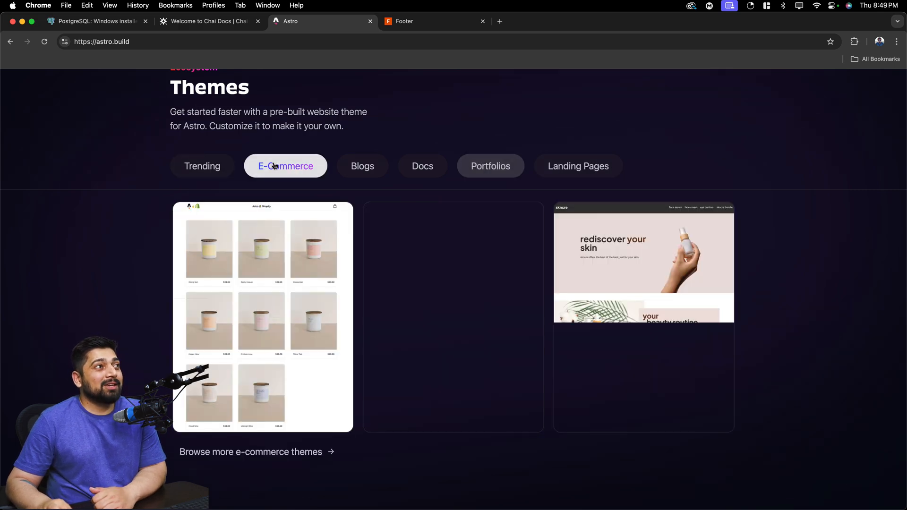
left_click(362, 166)
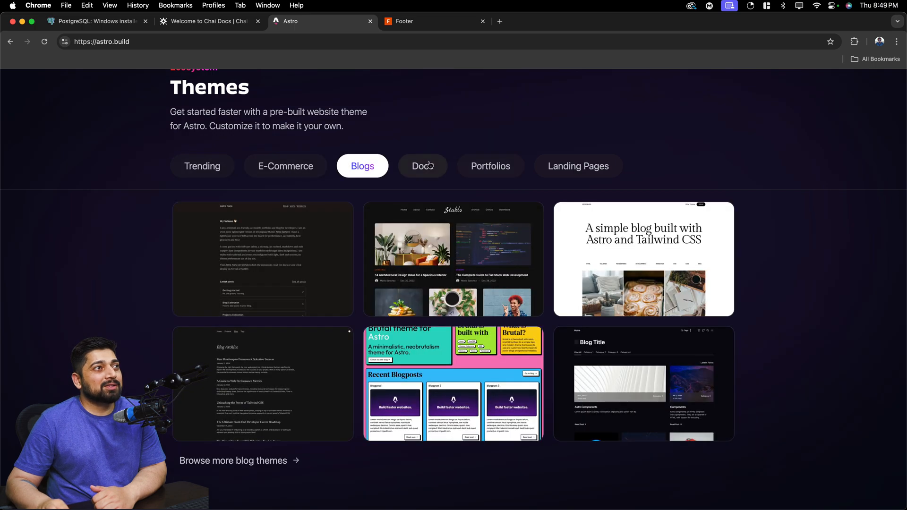
left_click(490, 166)
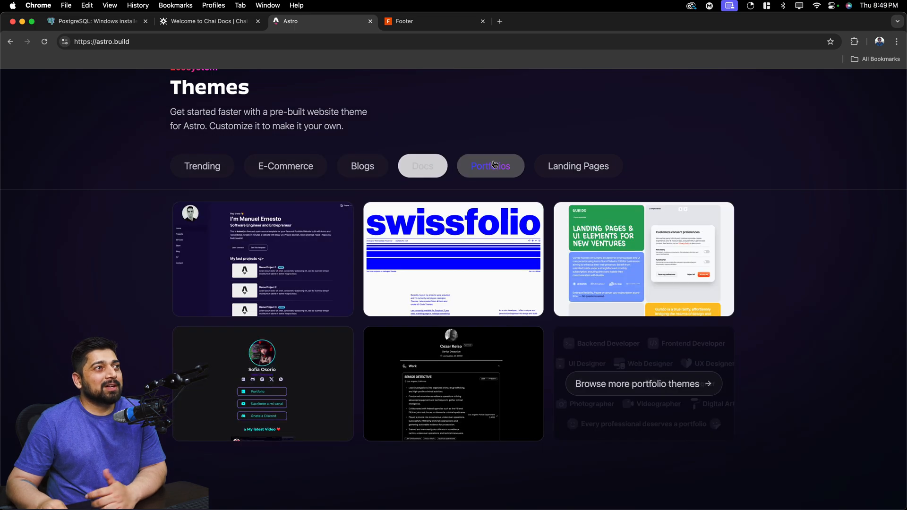
scroll("down", 3)
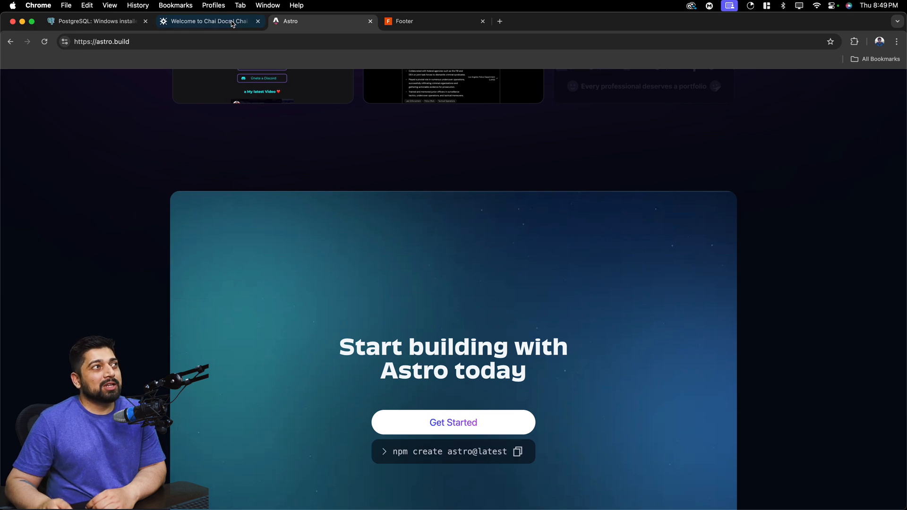
Return to Chai Docs and scroll down to the FreeAPI and courses cards
left_click(209, 22)
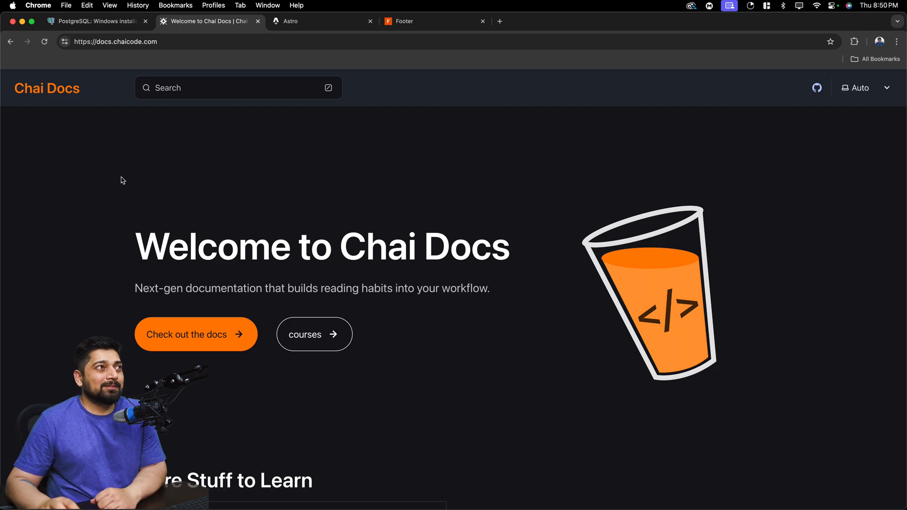
scroll("down", 3)
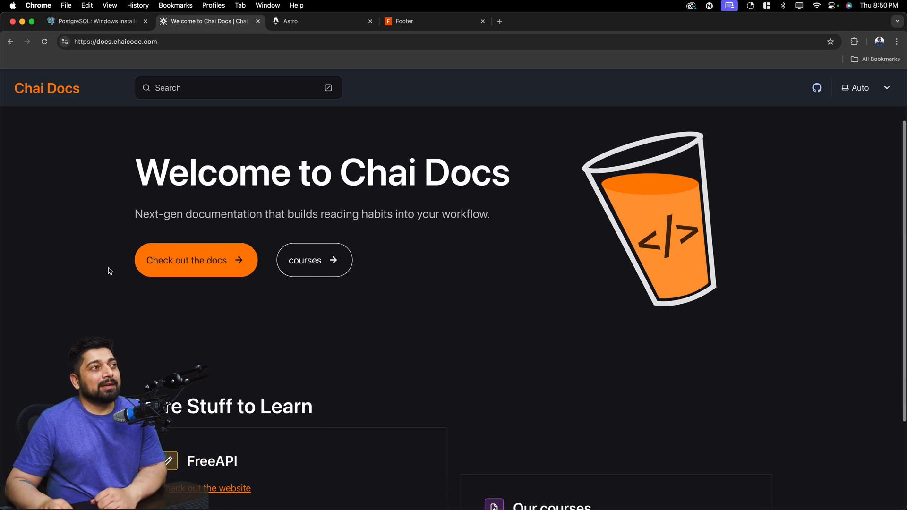
scroll("down", 3)
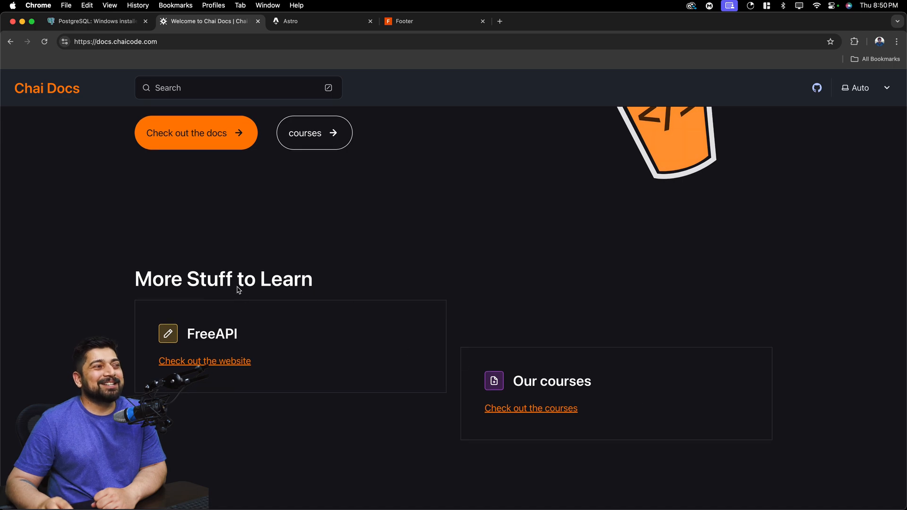
left_click(196, 133)
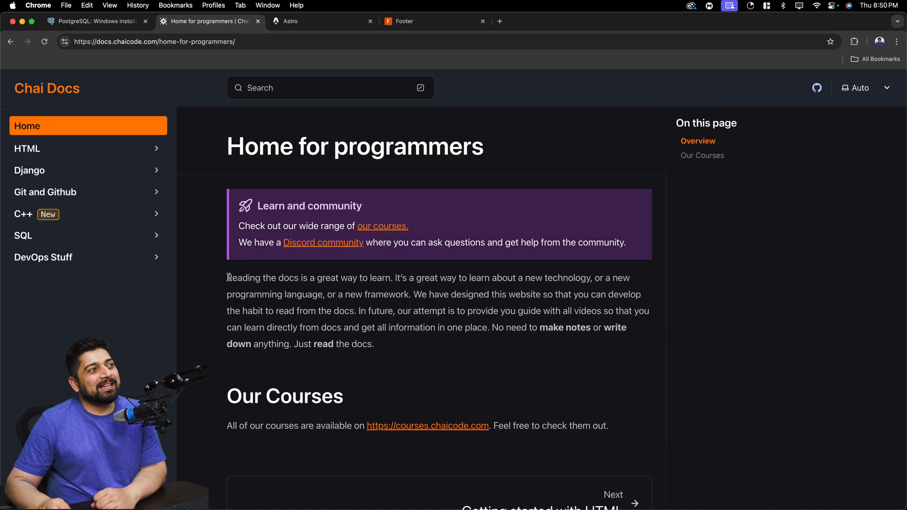
mouse_move(150, 200)
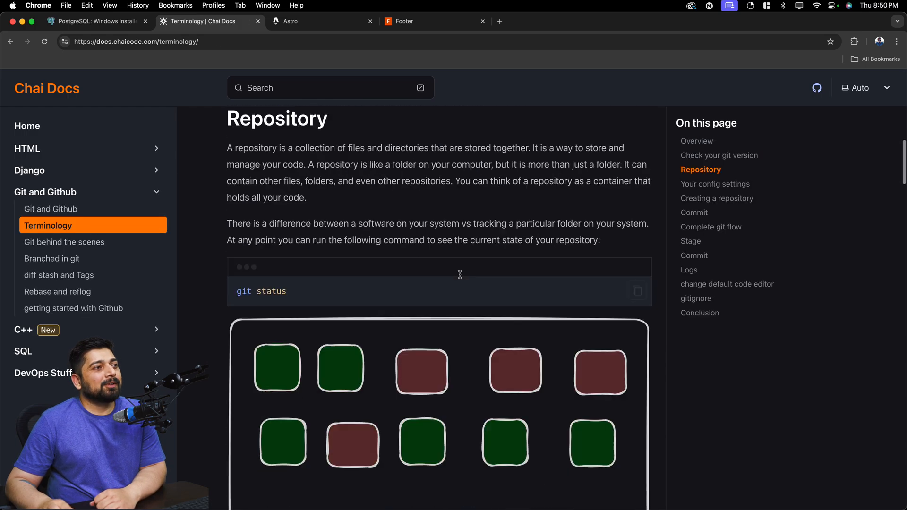
scroll("down", 3)
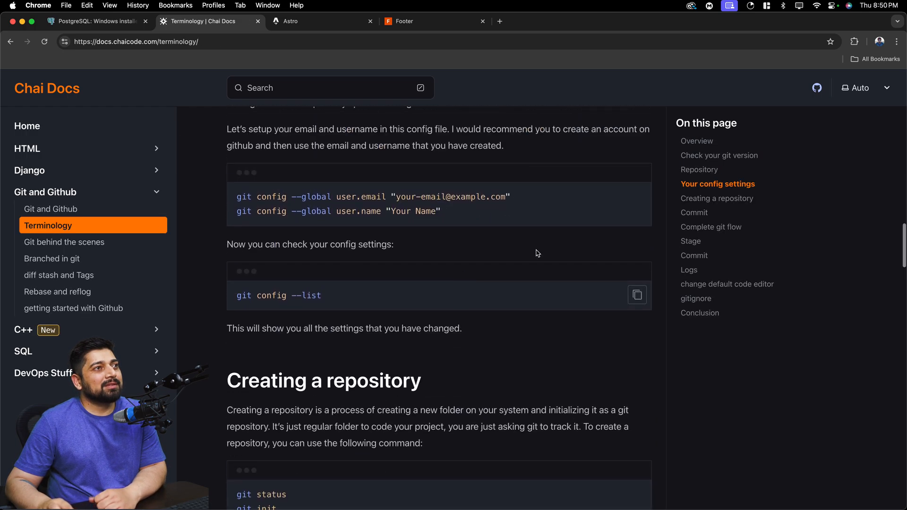
left_click(690, 241)
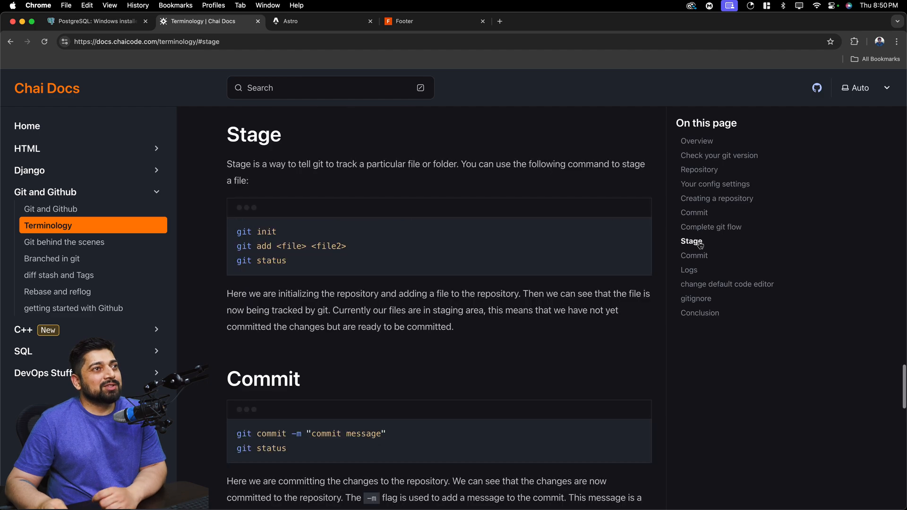
scroll("down", 3)
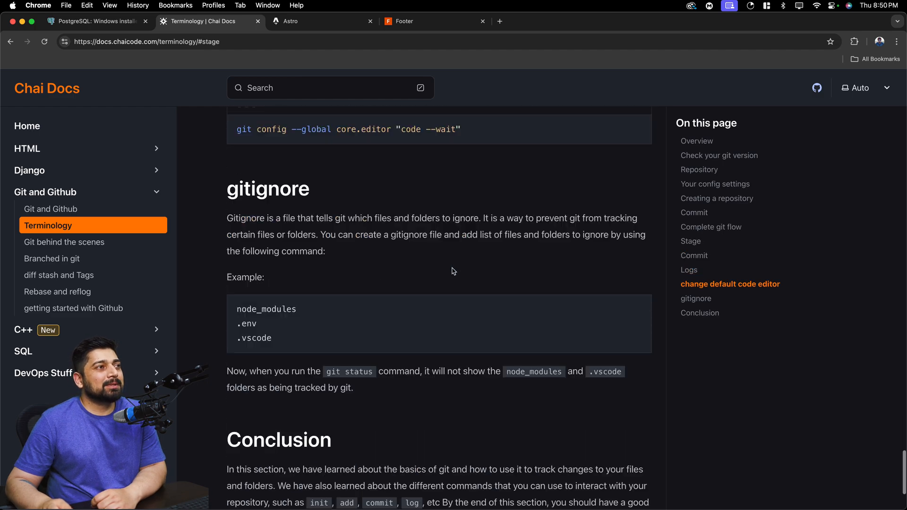
scroll("down", 3)
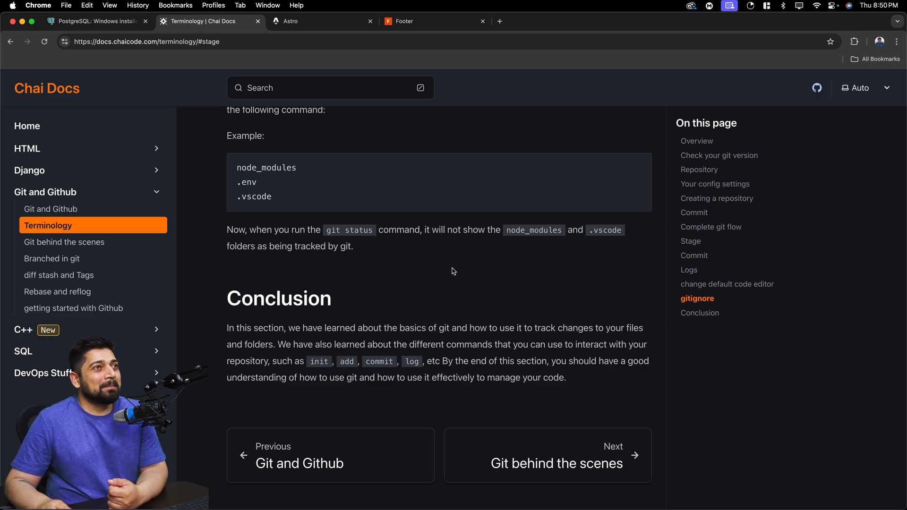
scroll("up", 3)
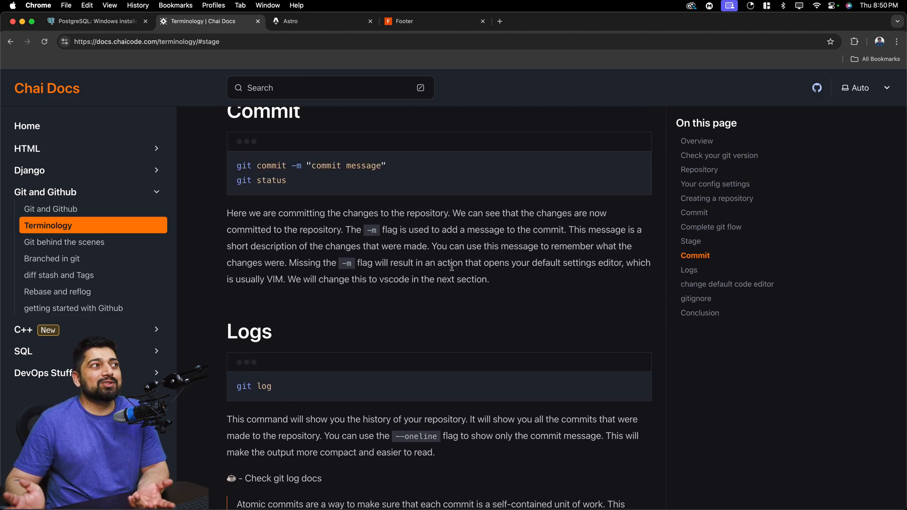
mouse_move(337, 62)
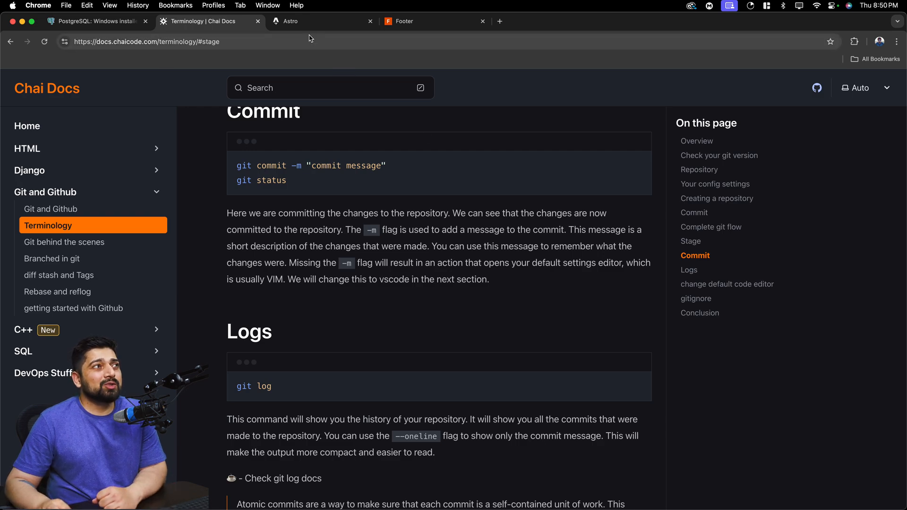
left_click(46, 88)
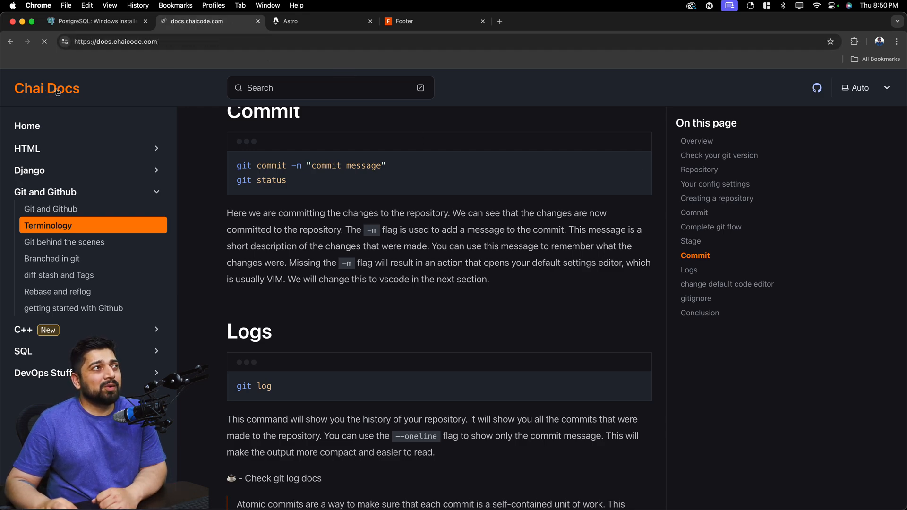
left_click(47, 88)
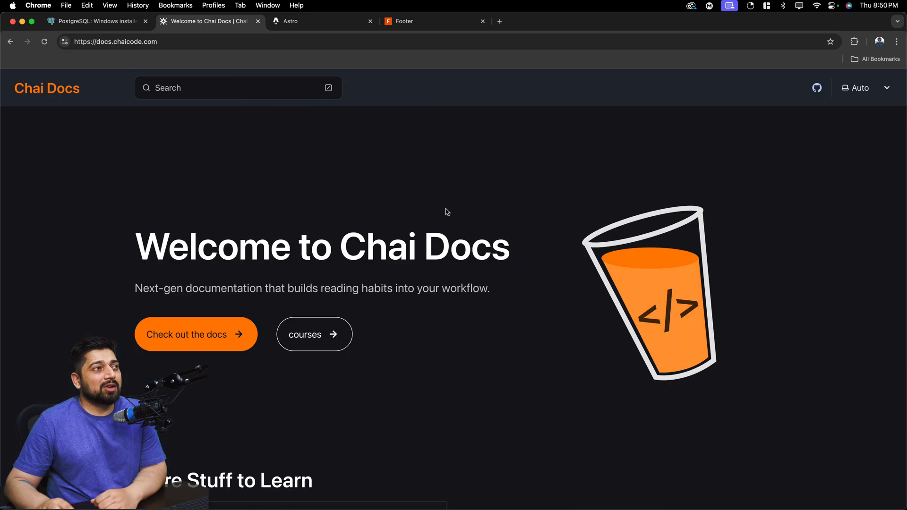
mouse_move(127, 243)
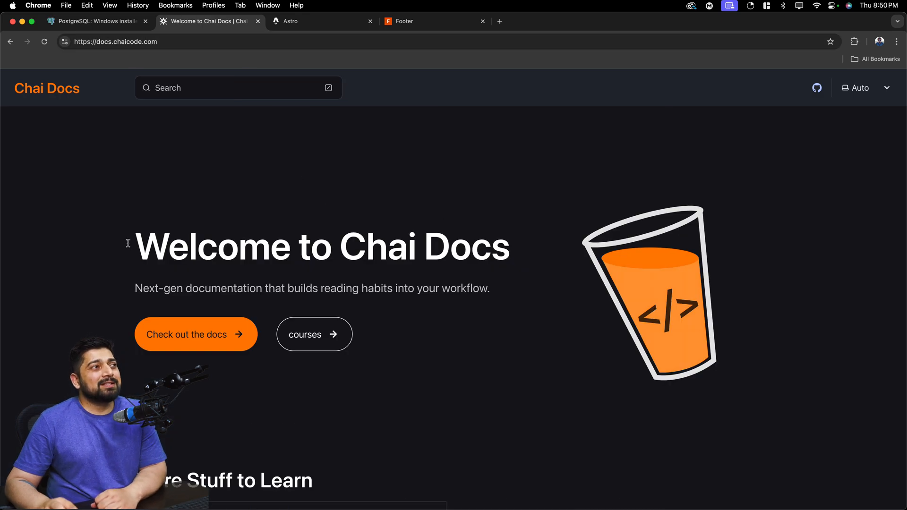
mouse_move(392, 246)
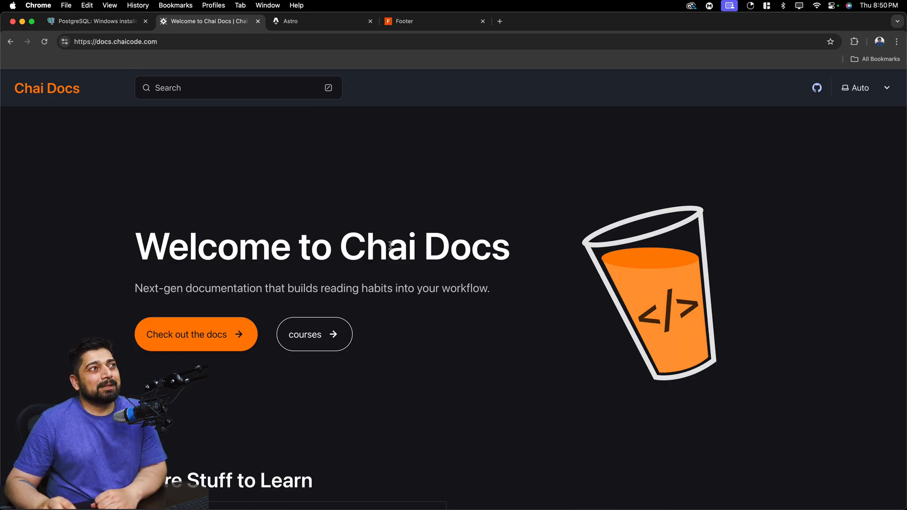
View the Astro homepage sponsors section, then switch to the Fulldev UI Footer tab
left_click(315, 21)
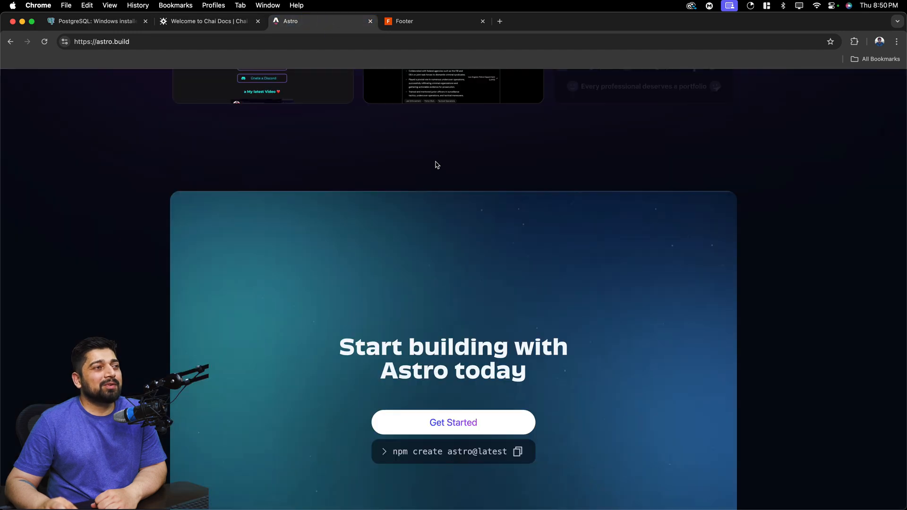
scroll("down", 3)
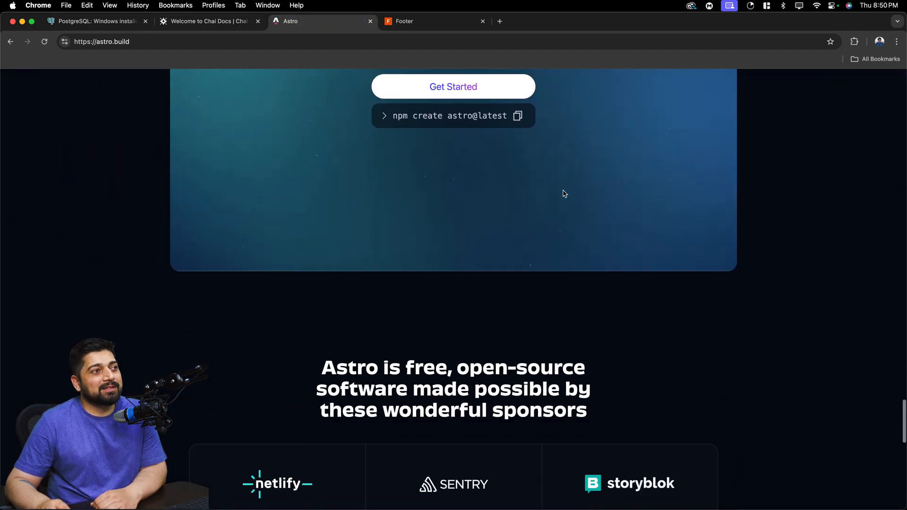
scroll("down", 3)
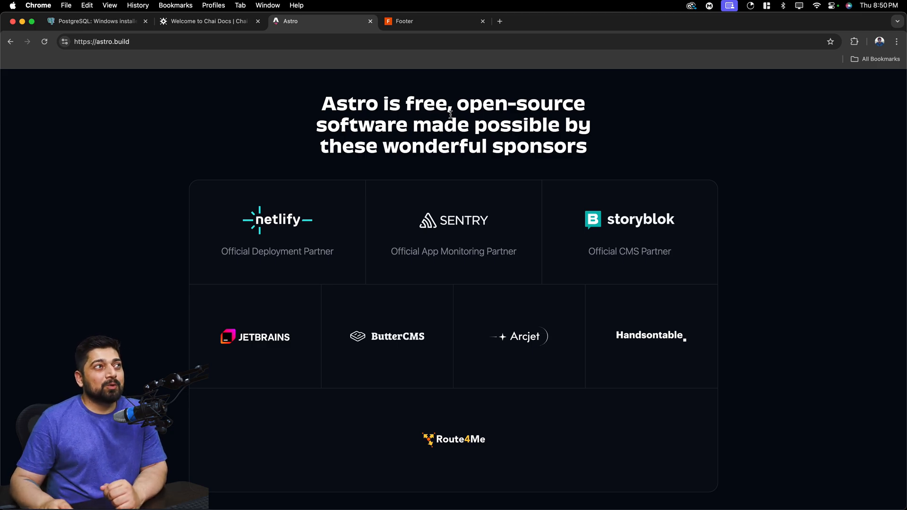
left_click(435, 21)
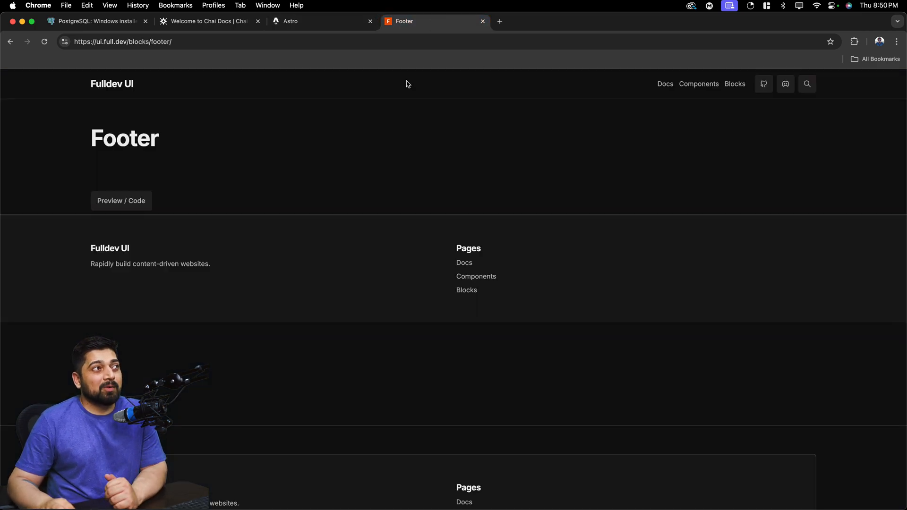
Browse the Fulldev UI homepage and land on the Heading typography docs page
left_click(111, 84)
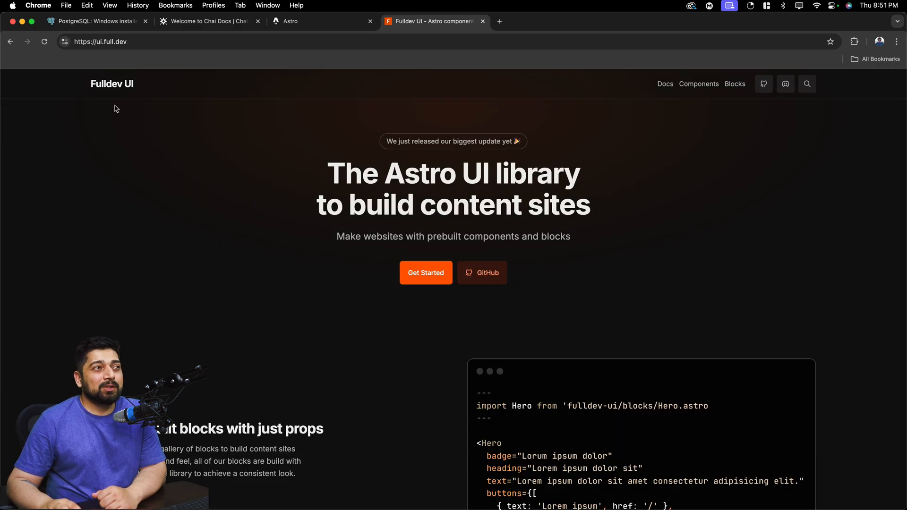
mouse_move(474, 196)
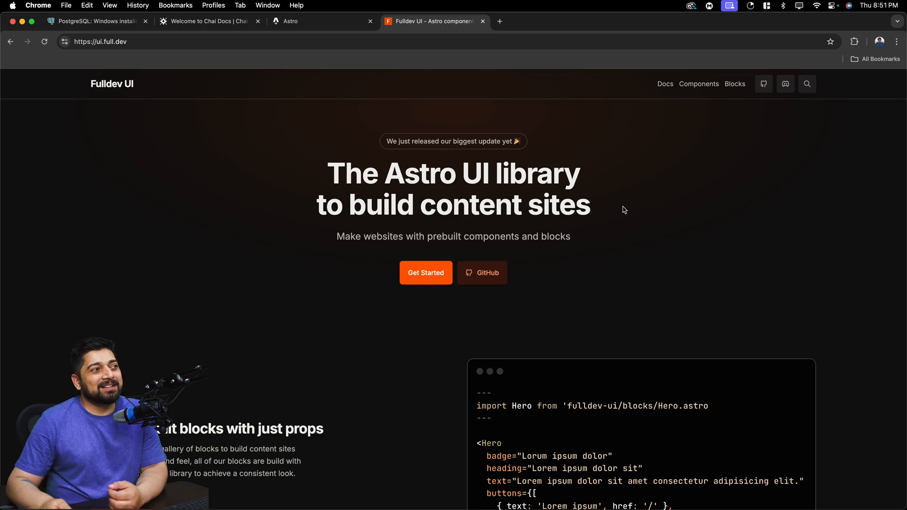
scroll("down", 3)
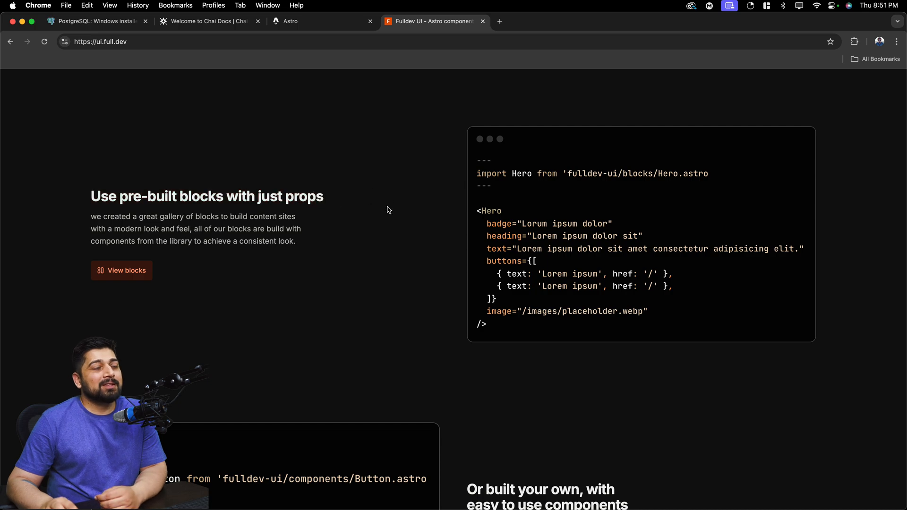
scroll("down", 3)
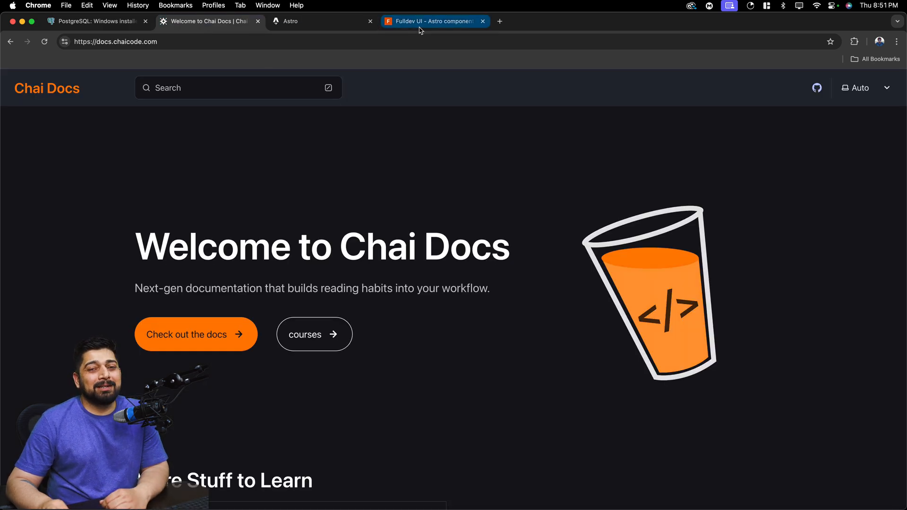
left_click(431, 21)
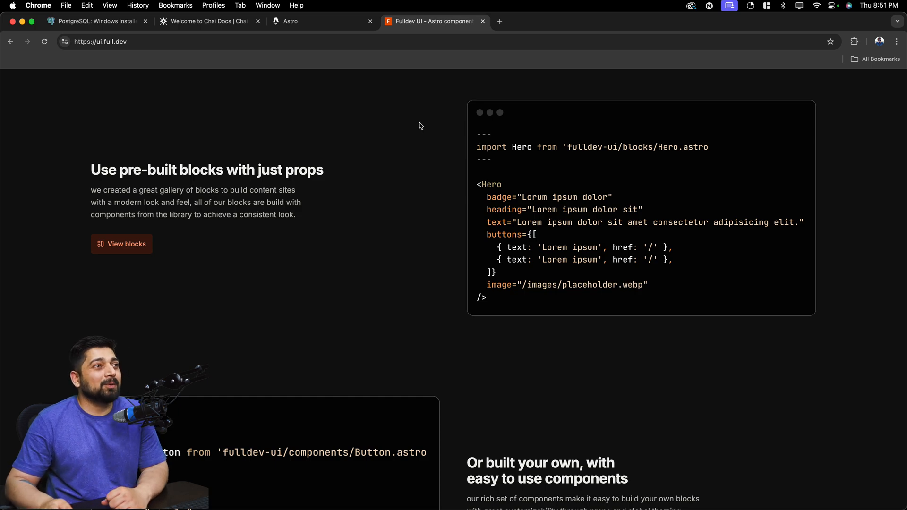
mouse_move(559, 292)
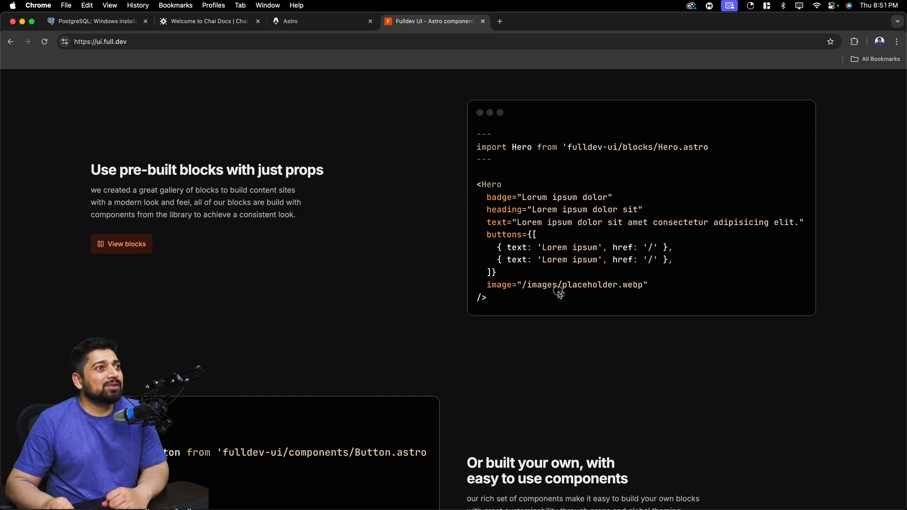
scroll("up", 3)
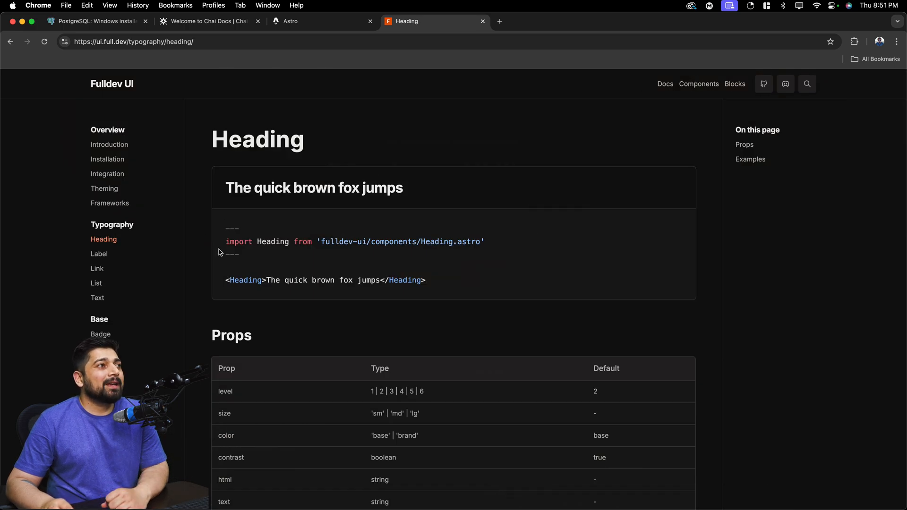
mouse_move(219, 251)
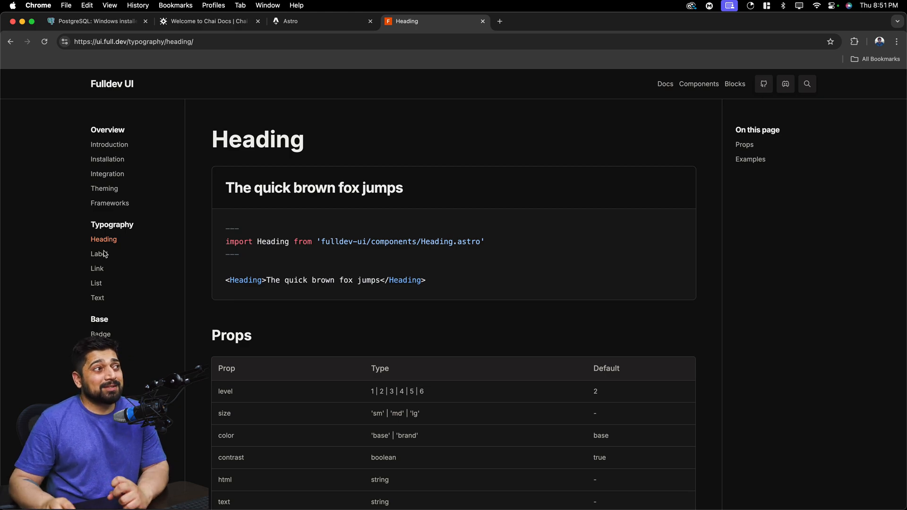
Review the Card component docs page, then go to the Blocks gallery
left_click(97, 284)
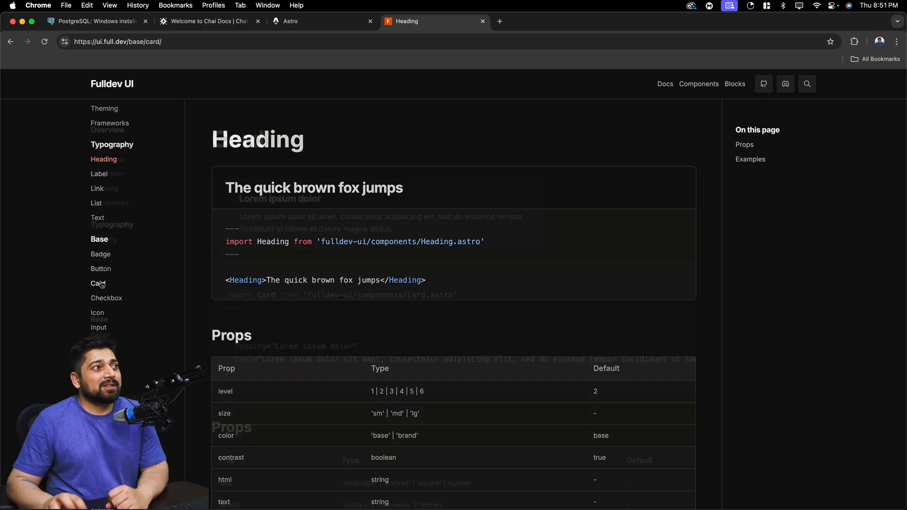
left_click(98, 283)
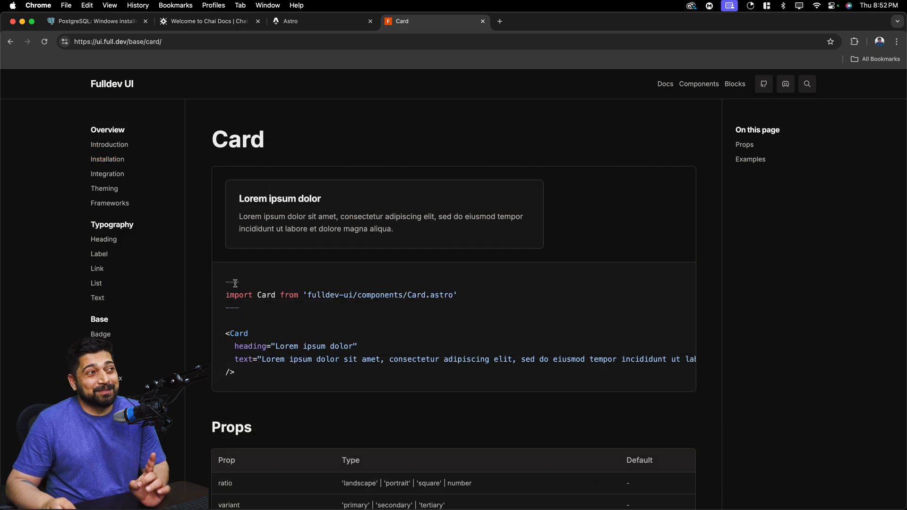
mouse_move(237, 203)
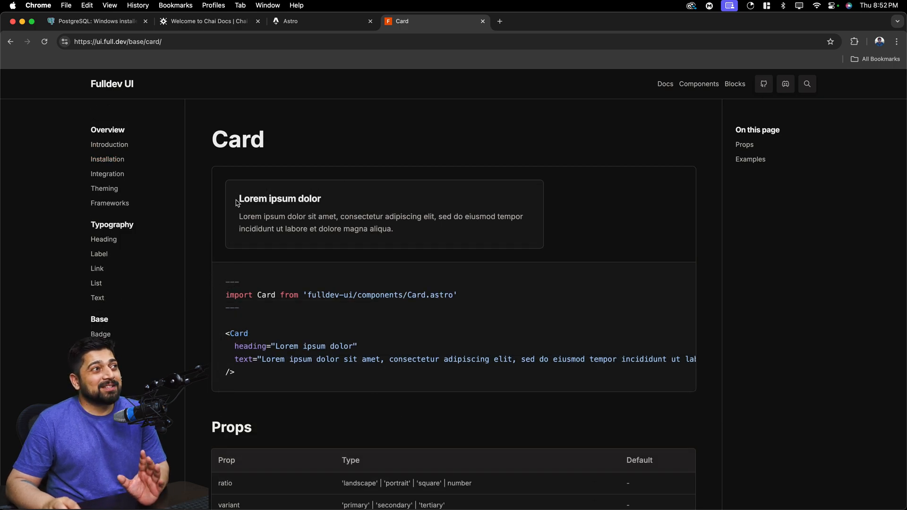
mouse_move(242, 198)
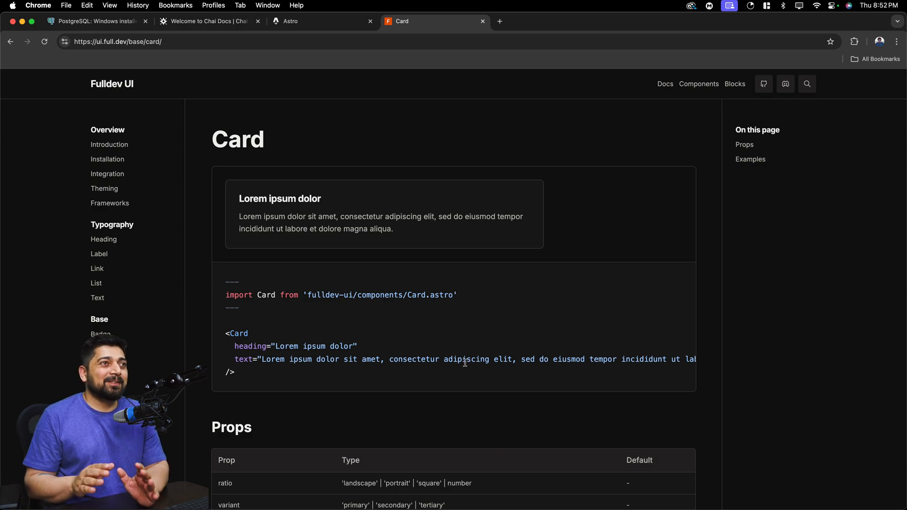
scroll("down", 3)
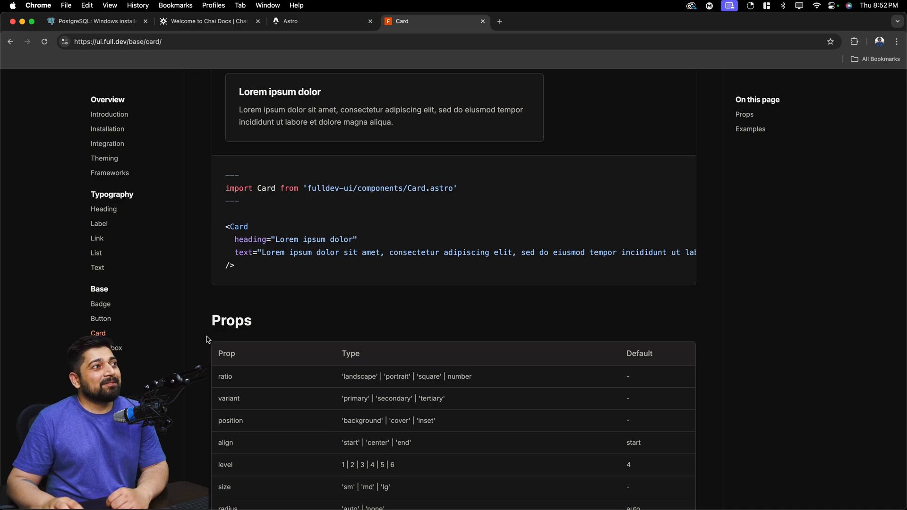
scroll("up", 3)
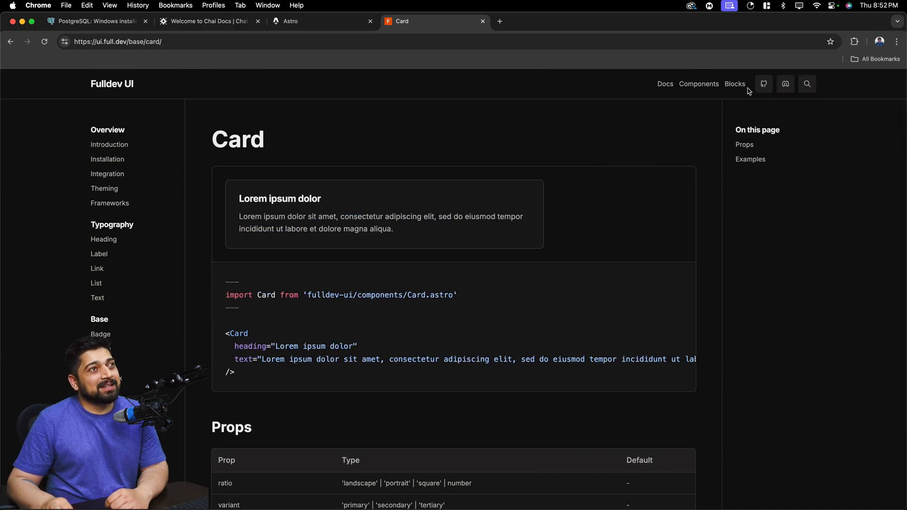
left_click(734, 84)
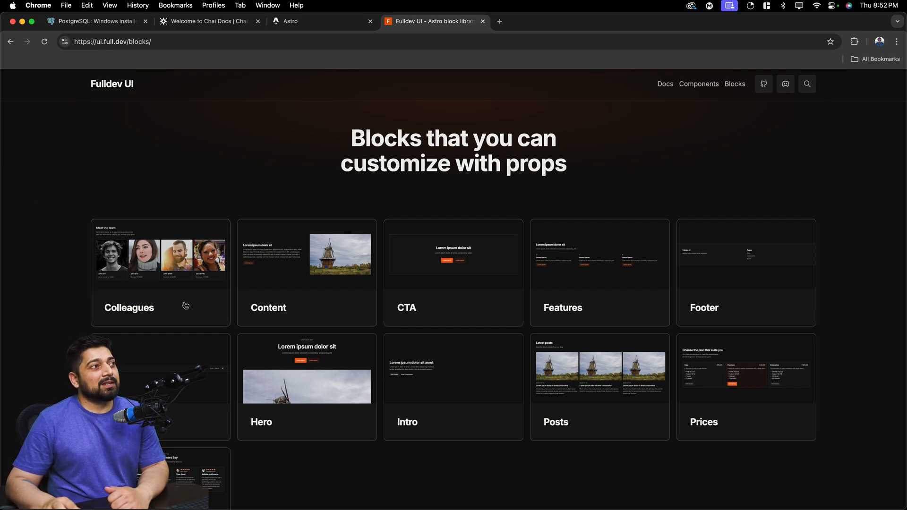
Preview the Colleagues 'Meet the team' block, then go back to the Blocks library
left_click(160, 272)
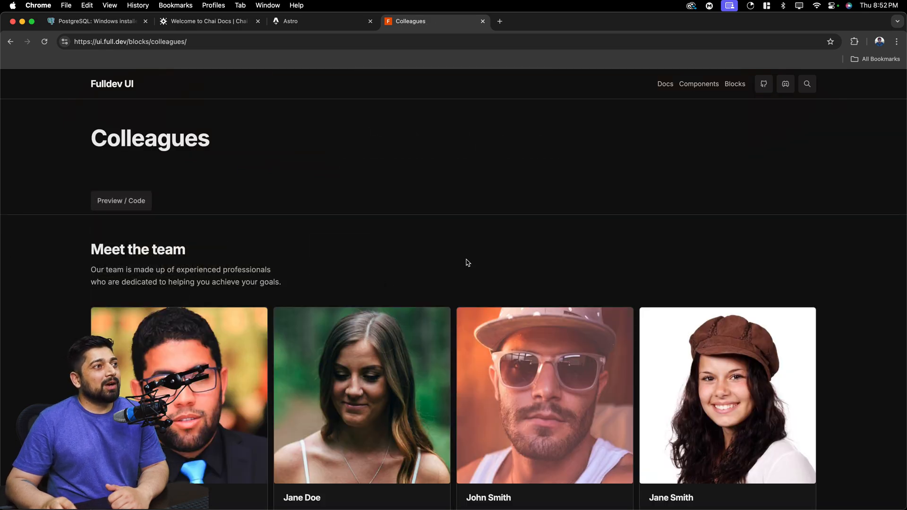
scroll("down", 3)
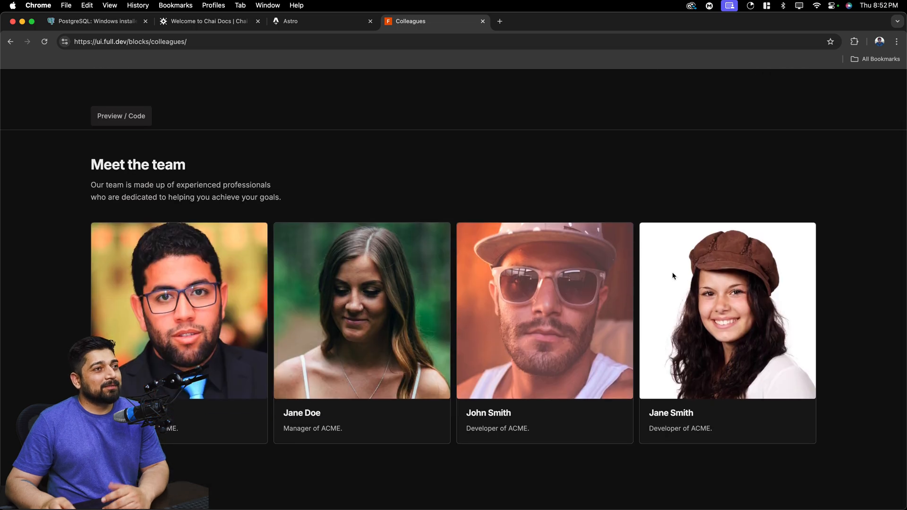
left_click(121, 116)
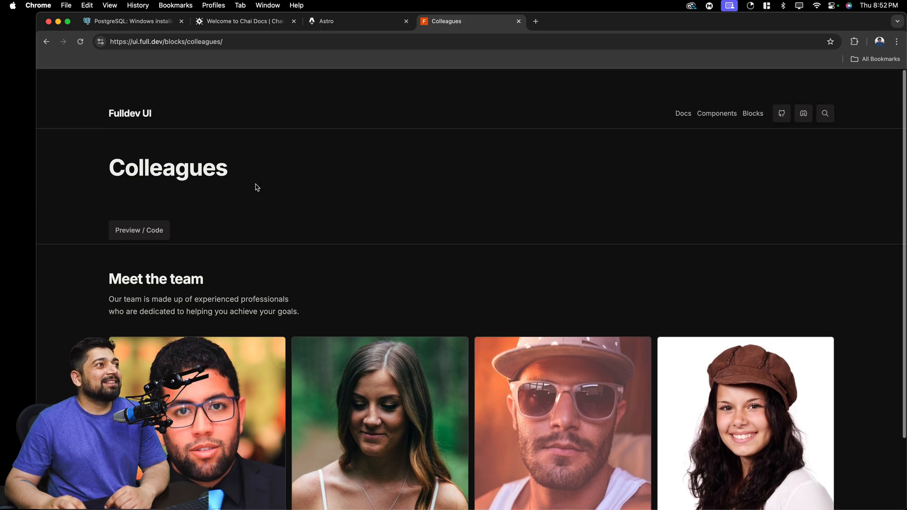
left_click(47, 41)
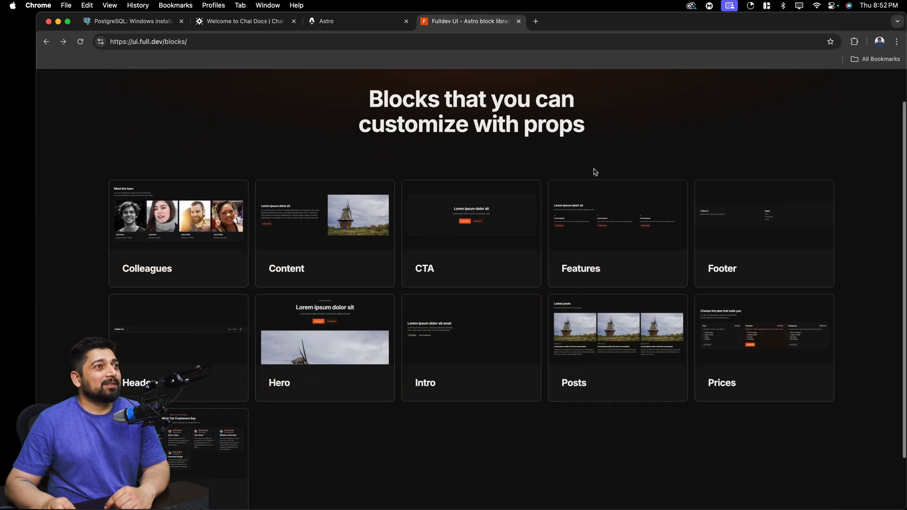
scroll("down", 3)
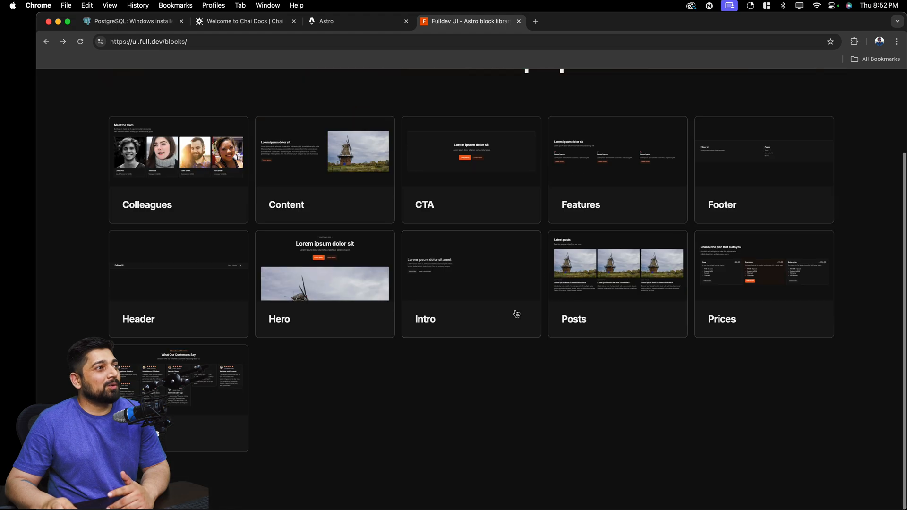
left_click(178, 399)
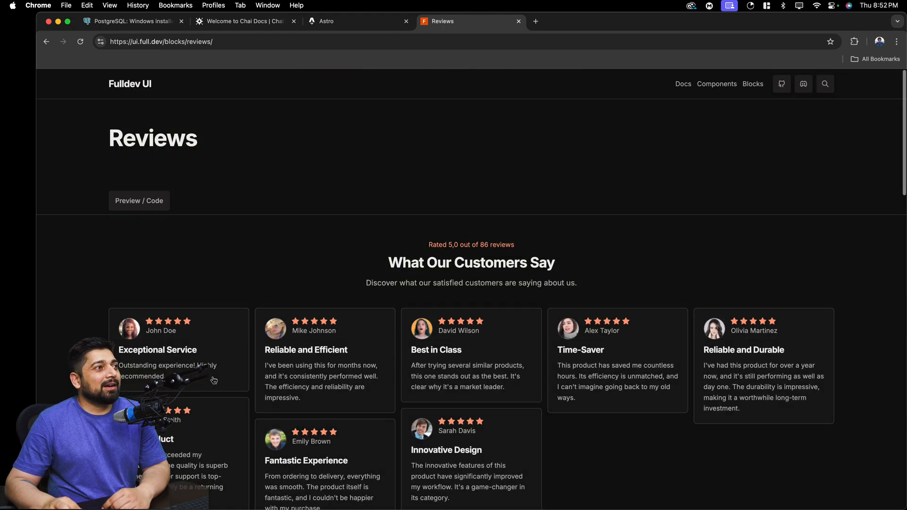
scroll("down", 3)
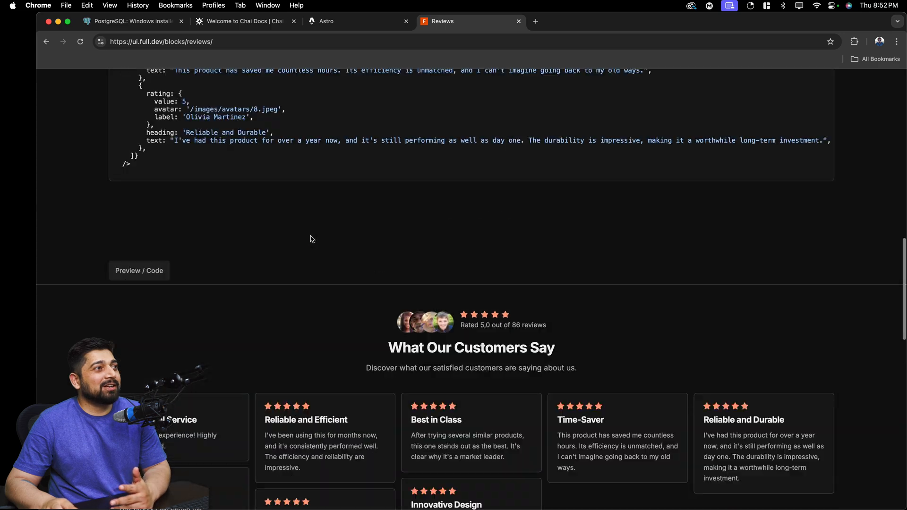
scroll("down", 3)
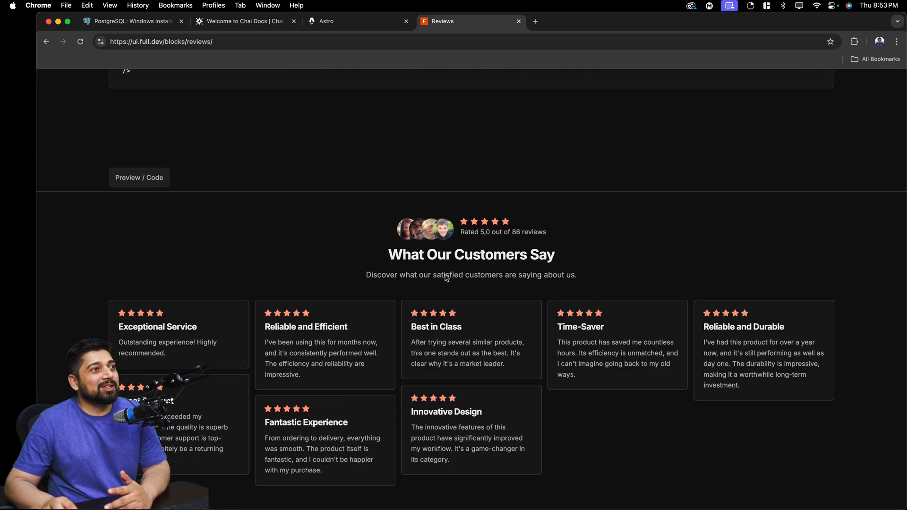
scroll("down", 3)
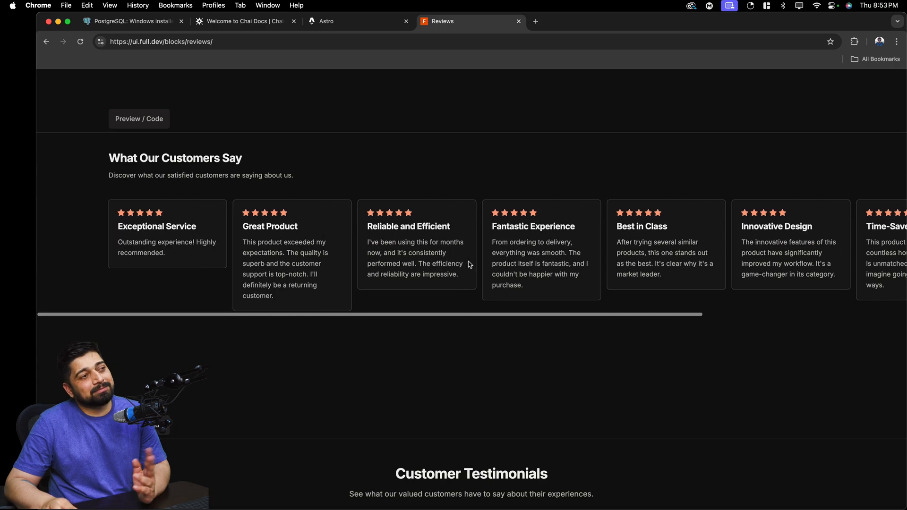
scroll("down", 3)
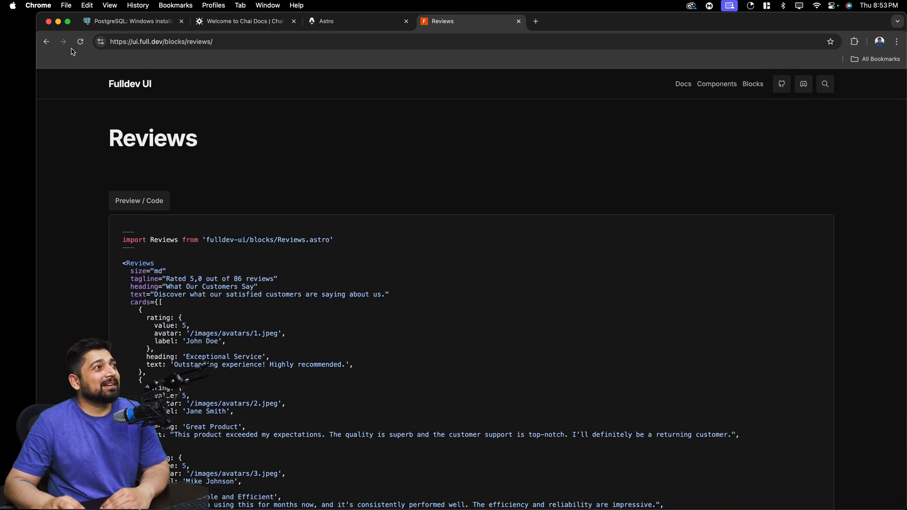
left_click(46, 41)
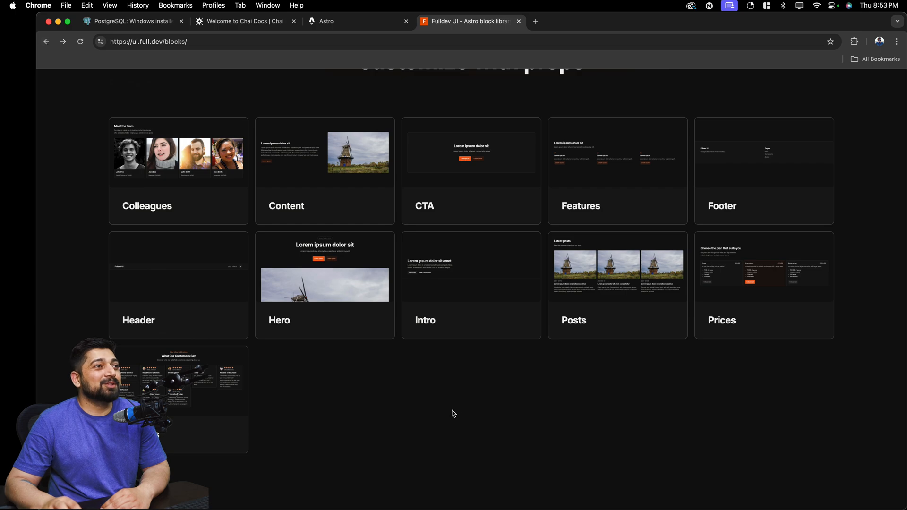
scroll("up", 3)
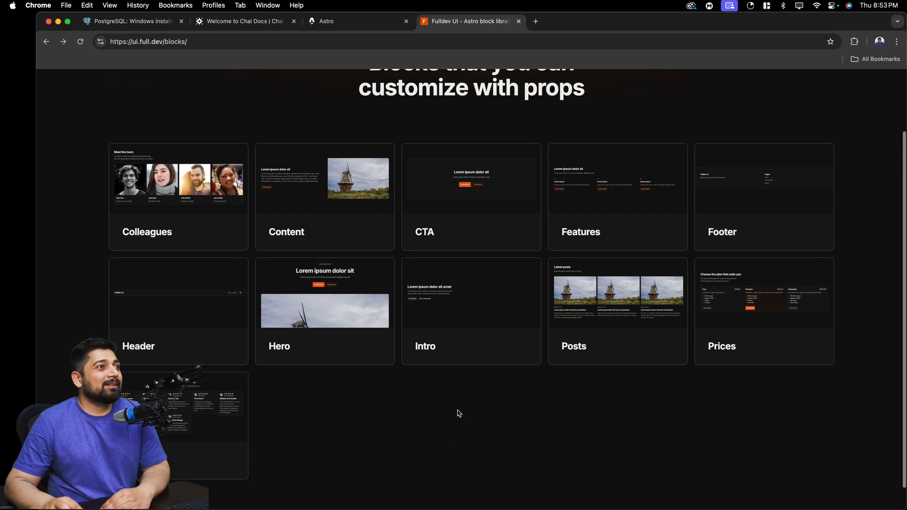
left_click(324, 311)
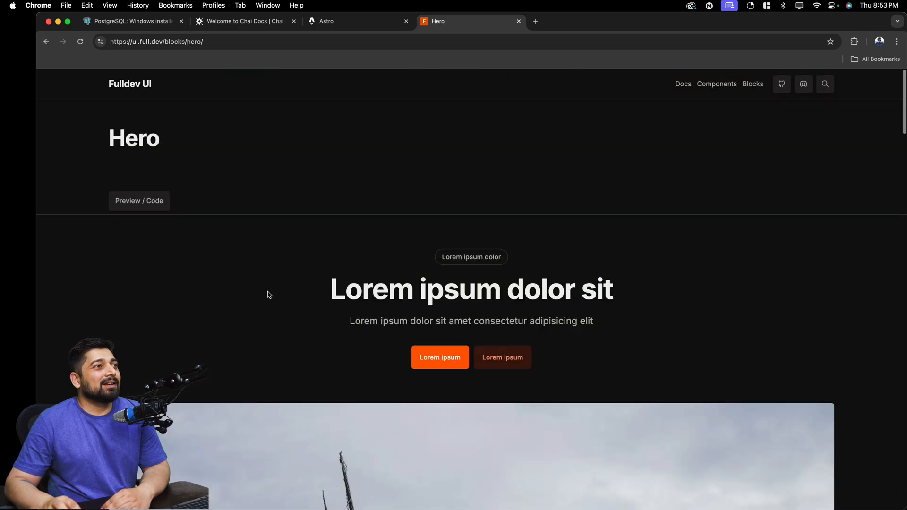
scroll("down", 3)
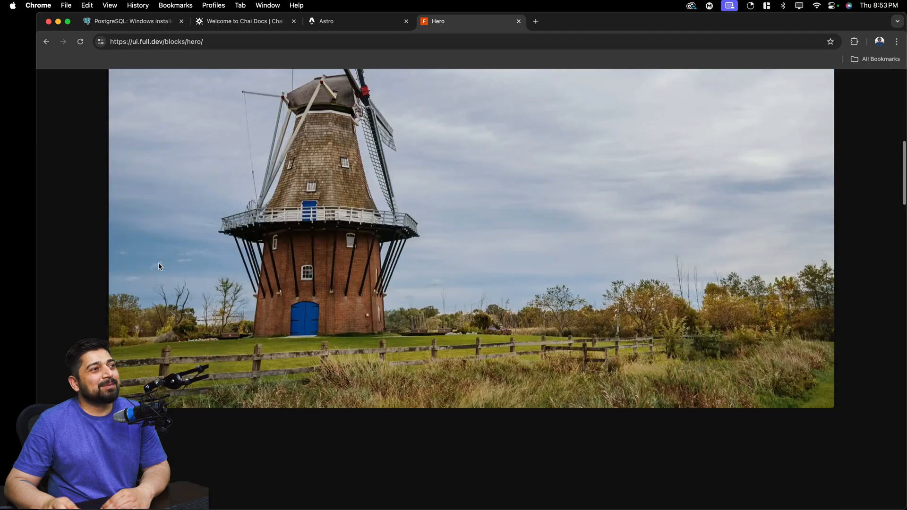
scroll("up", 3)
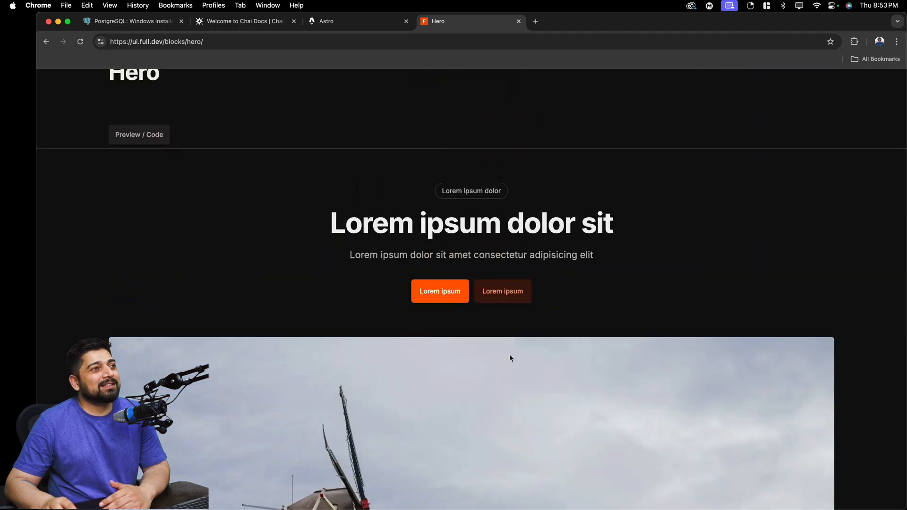
scroll("down", 3)
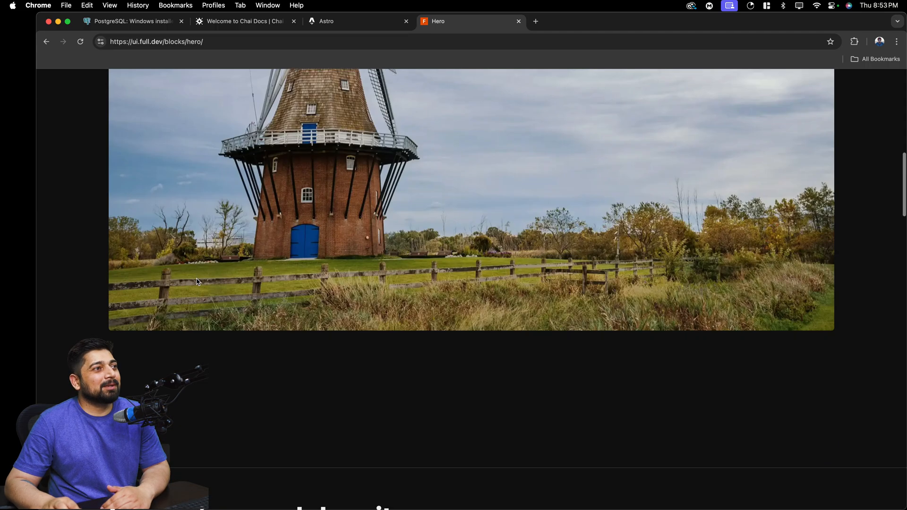
scroll("up", 3)
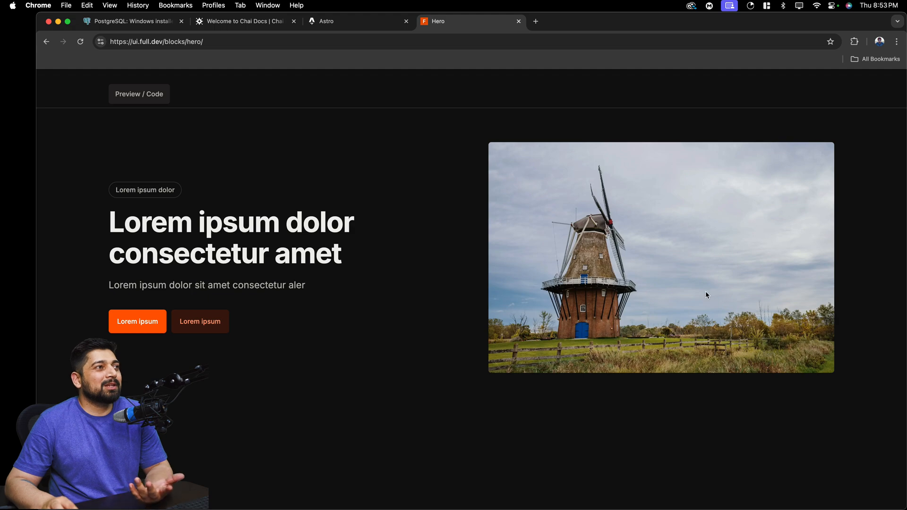
mouse_move(245, 22)
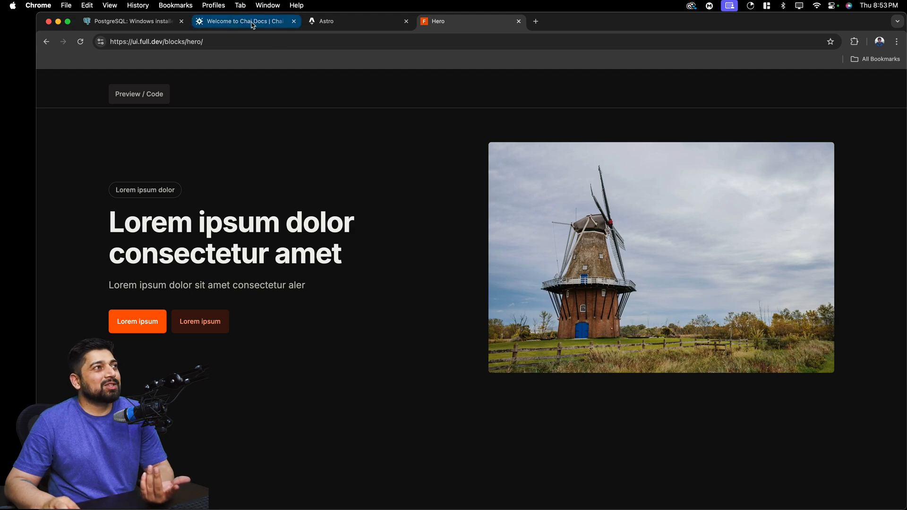
left_click(243, 21)
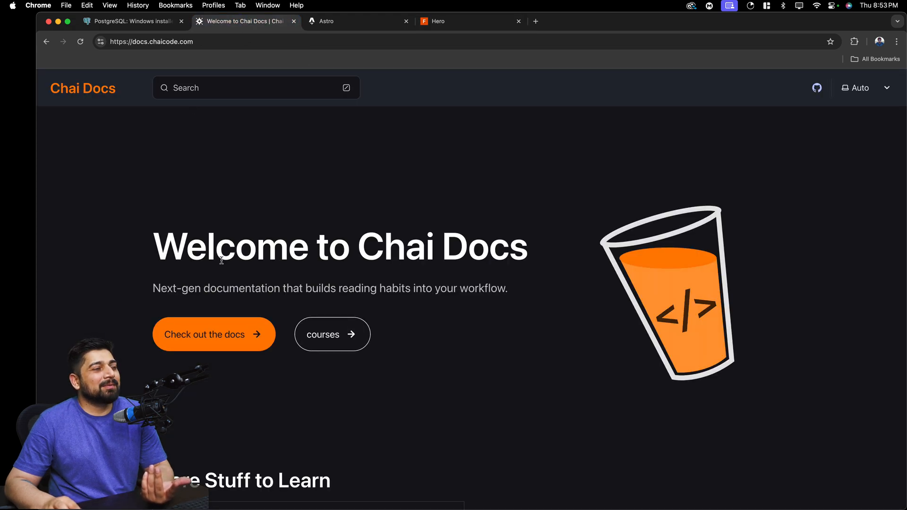
left_click(451, 22)
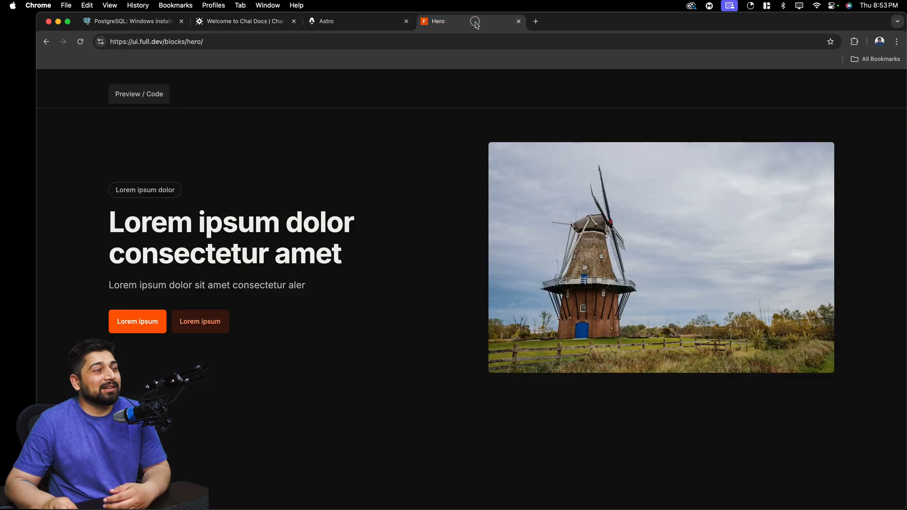
left_click(46, 41)
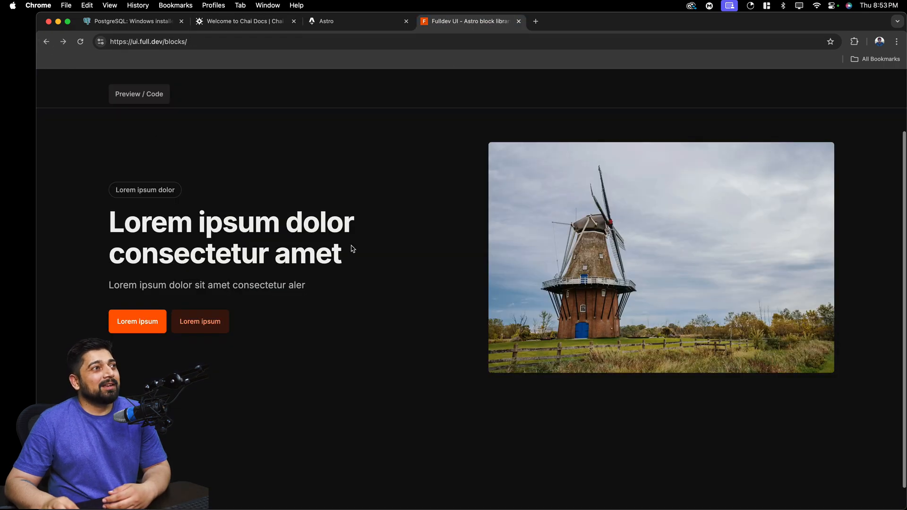
scroll("down", 3)
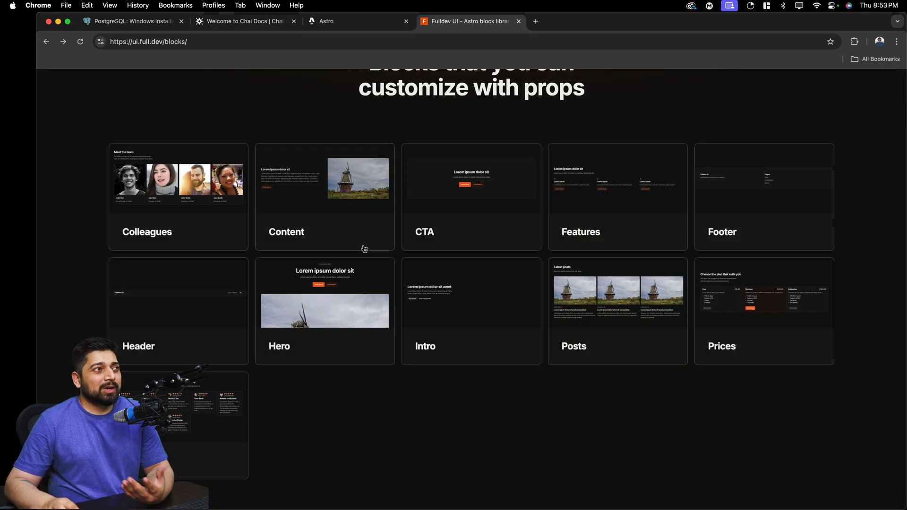
mouse_move(428, 264)
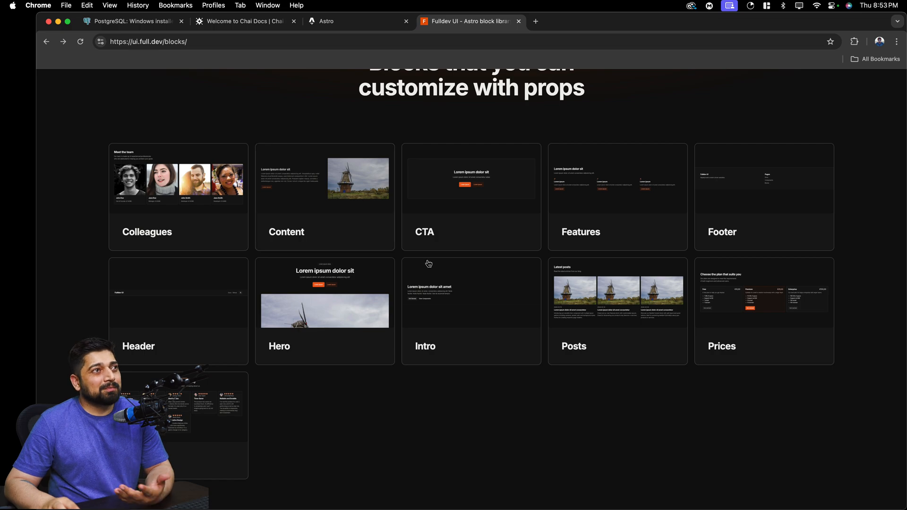
mouse_move(651, 209)
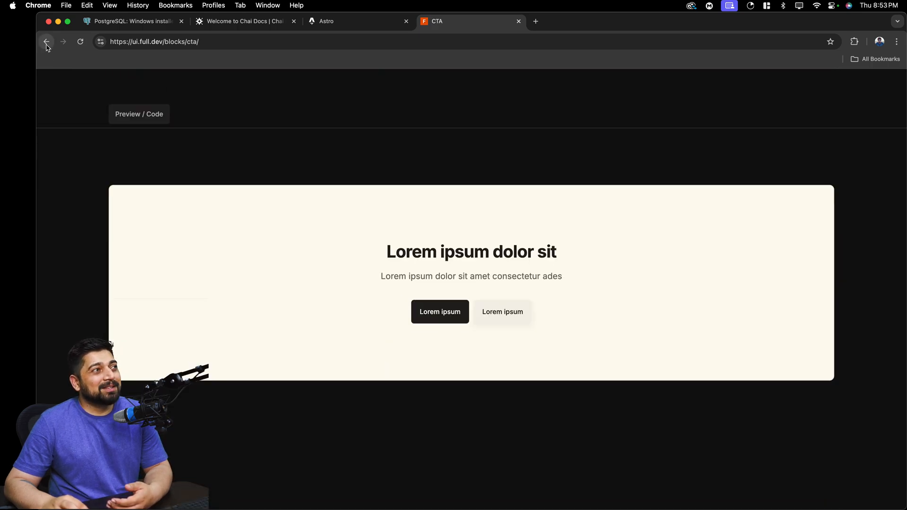
left_click(154, 113)
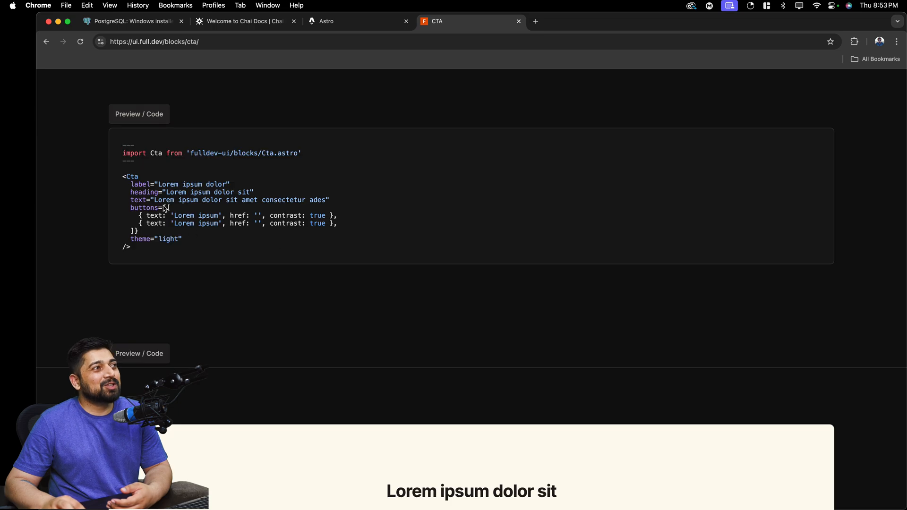
left_click(46, 41)
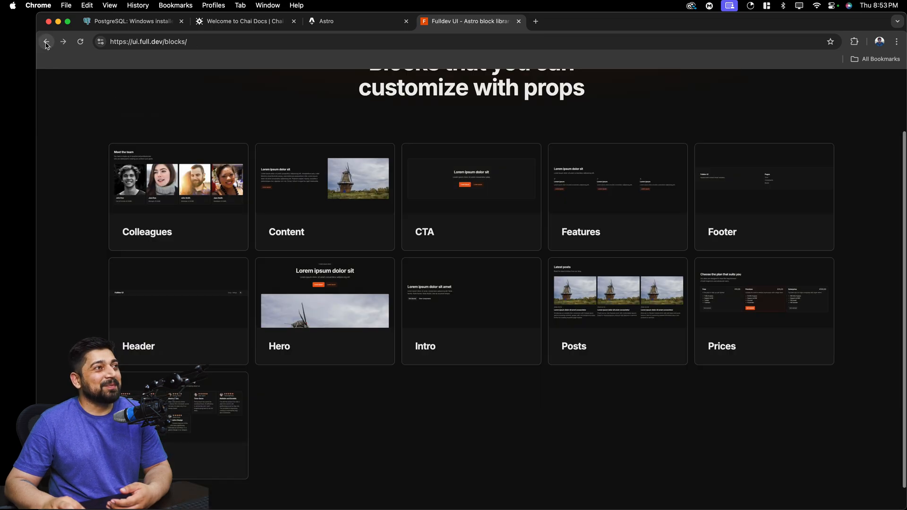
mouse_move(643, 212)
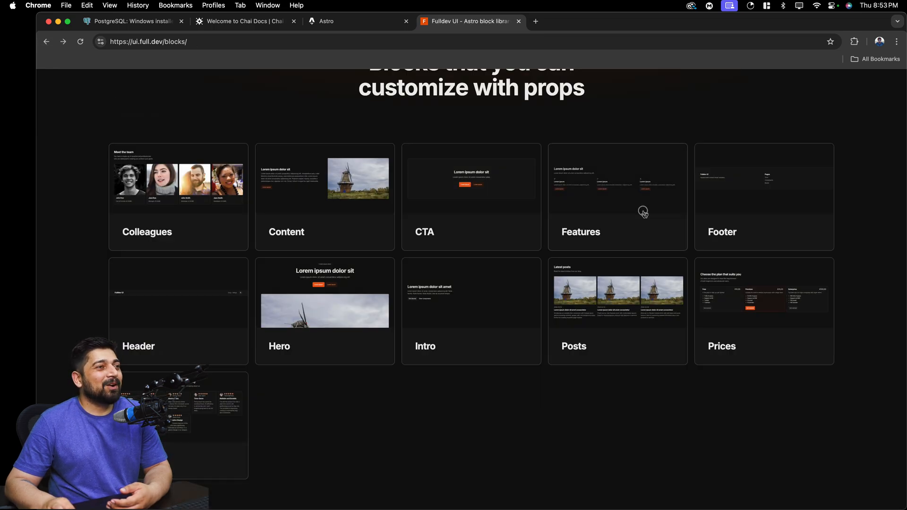
left_click(617, 197)
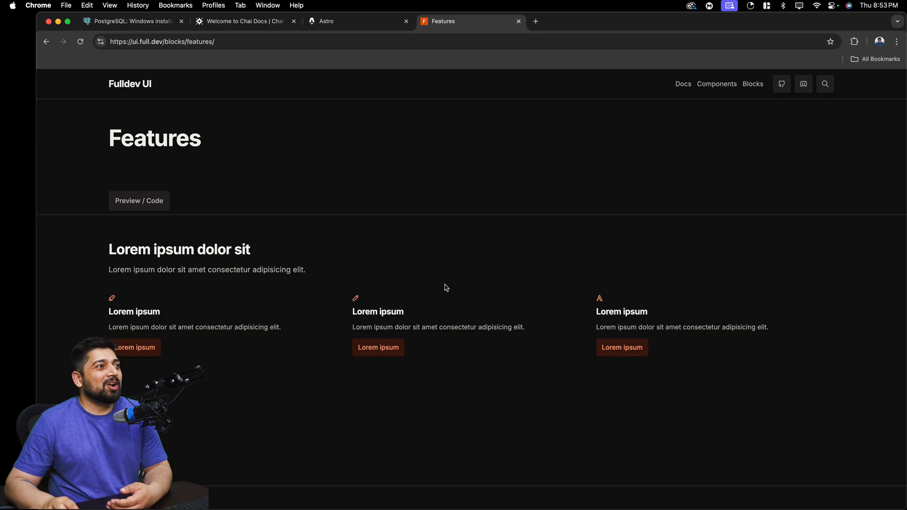
scroll("down", 3)
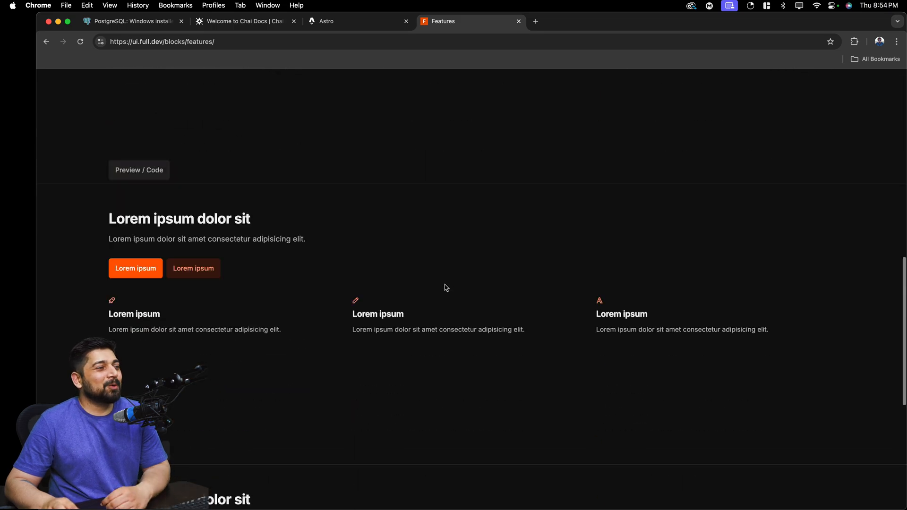
scroll("up", 3)
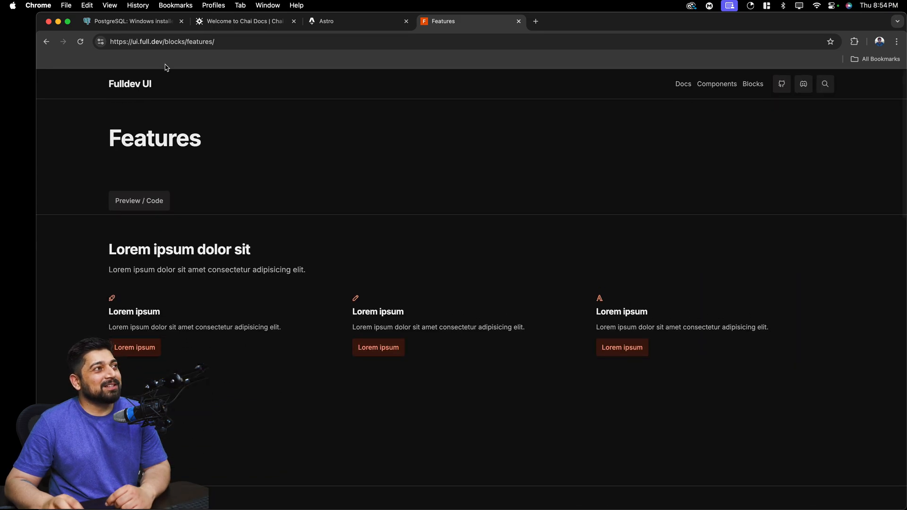
left_click(46, 41)
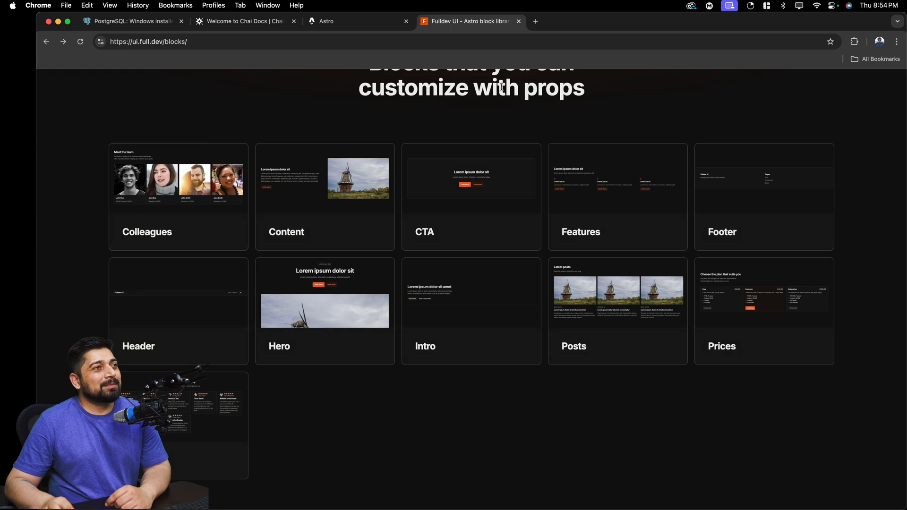
mouse_move(355, 69)
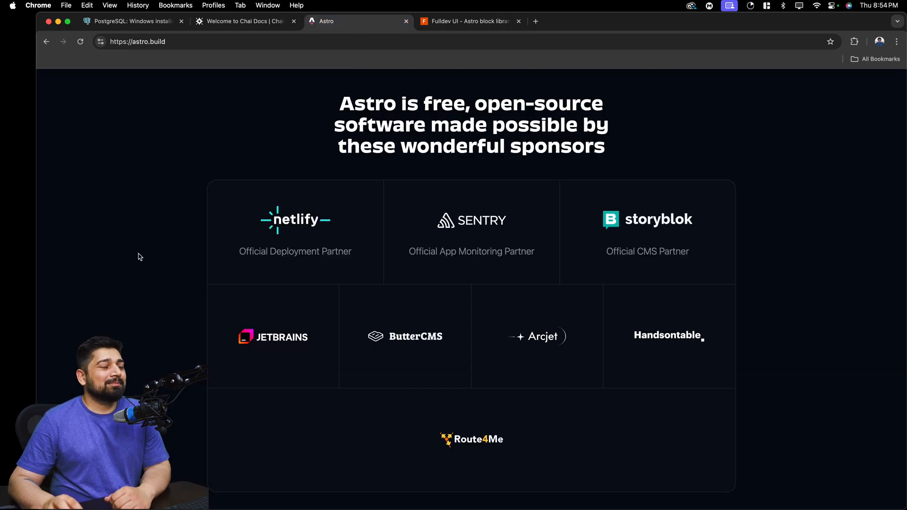
Scroll the Astro homepage through its sponsors and footer and back to the hero
scroll("down", 3)
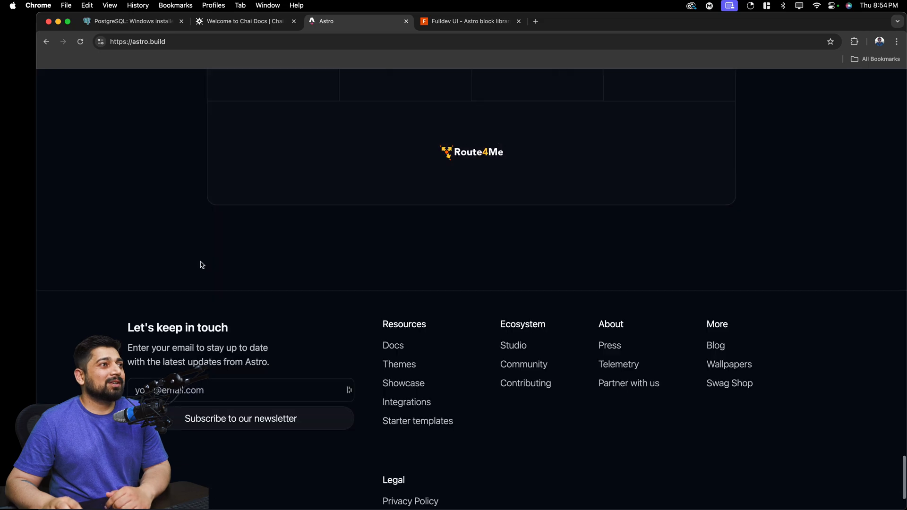
scroll("up", 3)
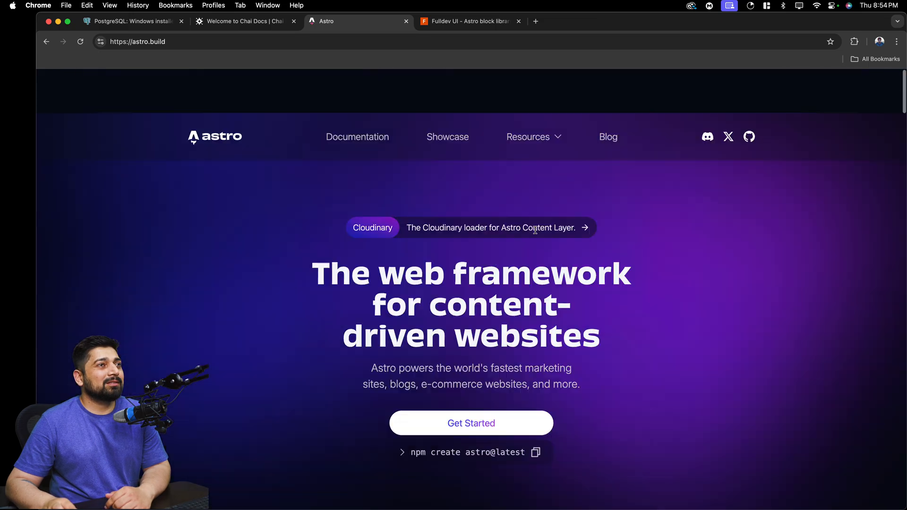
scroll("down", 3)
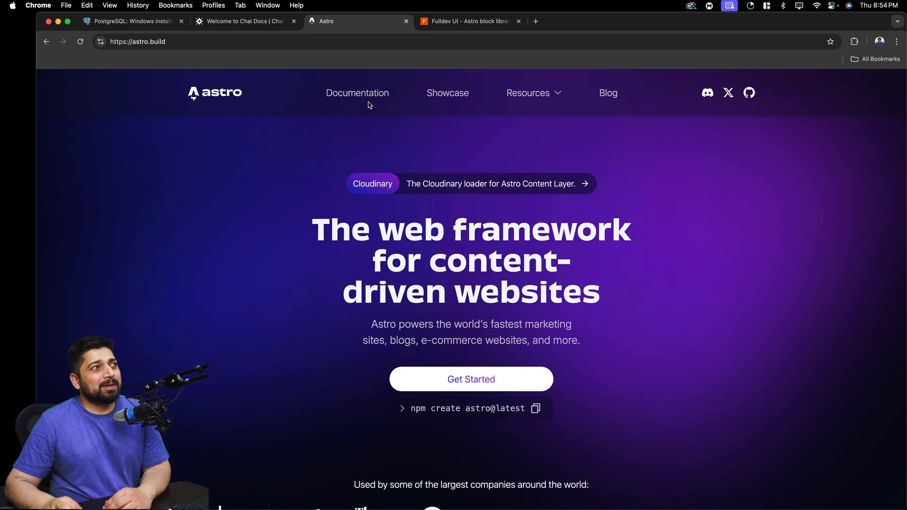
Open Astro Docs' Getting Started page and scroll the sidebar to Routes and Navigation
left_click(357, 93)
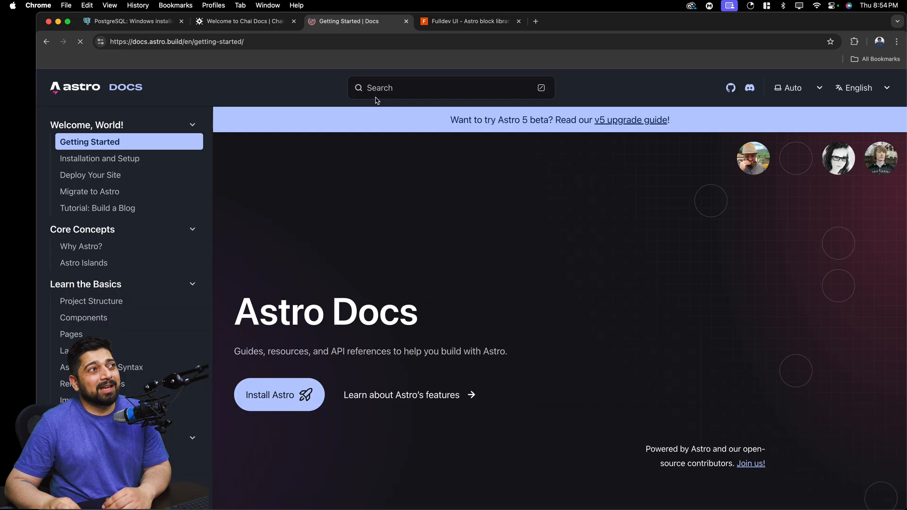
scroll("down", 3)
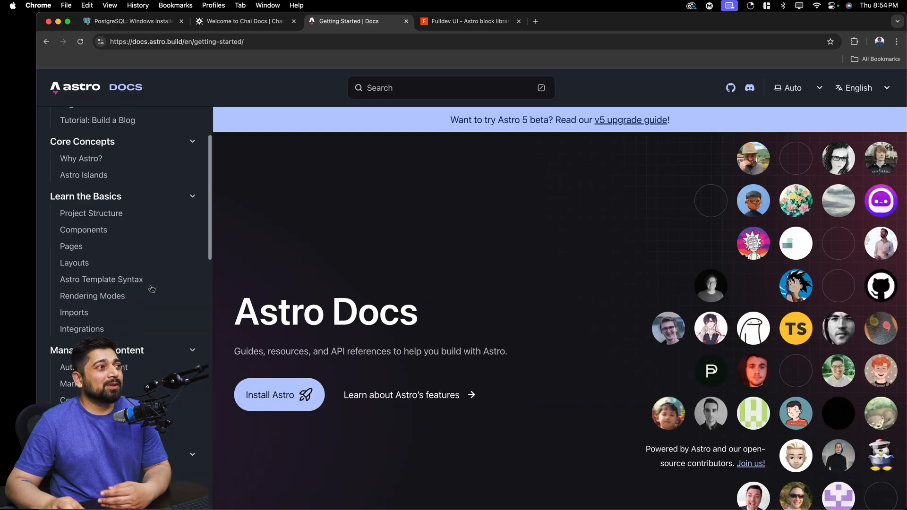
scroll("down", 3)
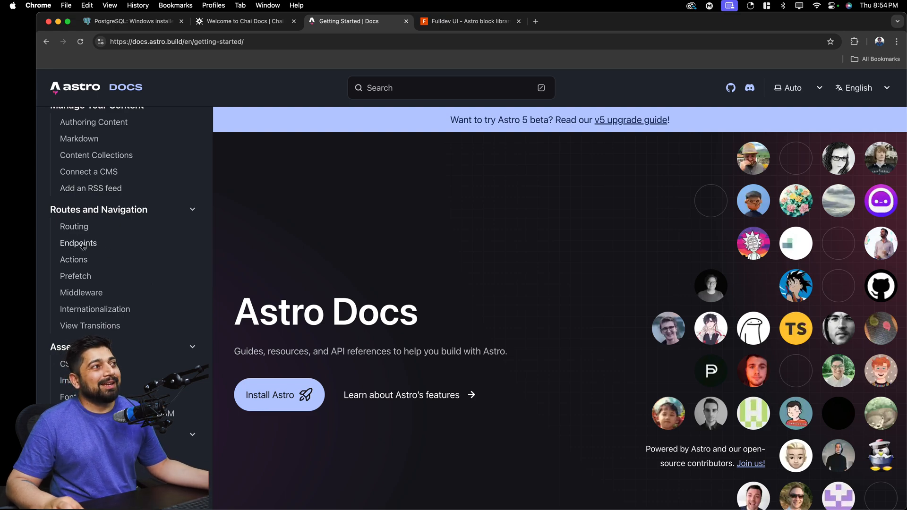
Read the Middleware guide through its context.locals and Middleware types sections
left_click(82, 292)
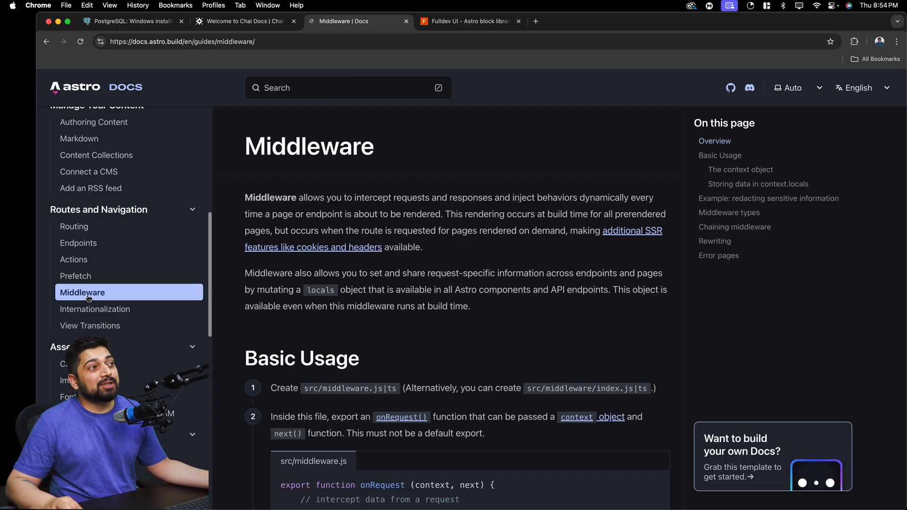
scroll("down", 3)
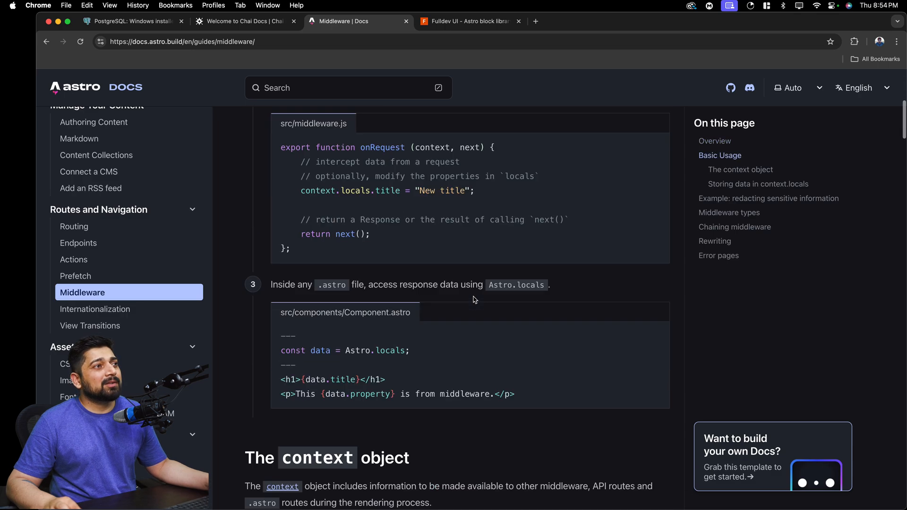
scroll("down", 3)
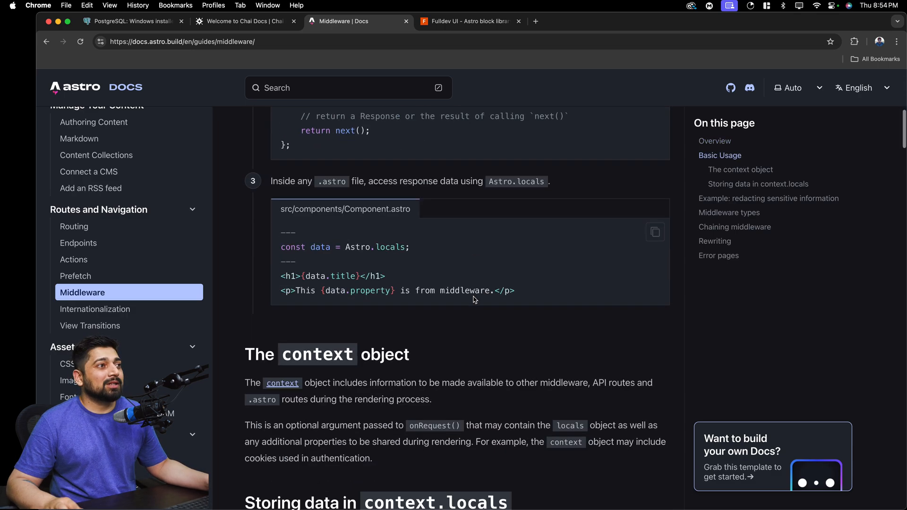
scroll("down", 3)
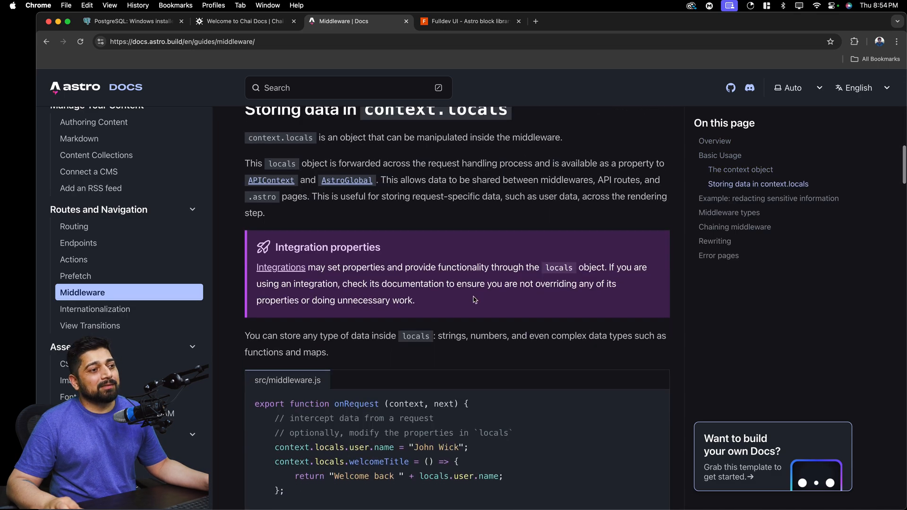
scroll("down", 3)
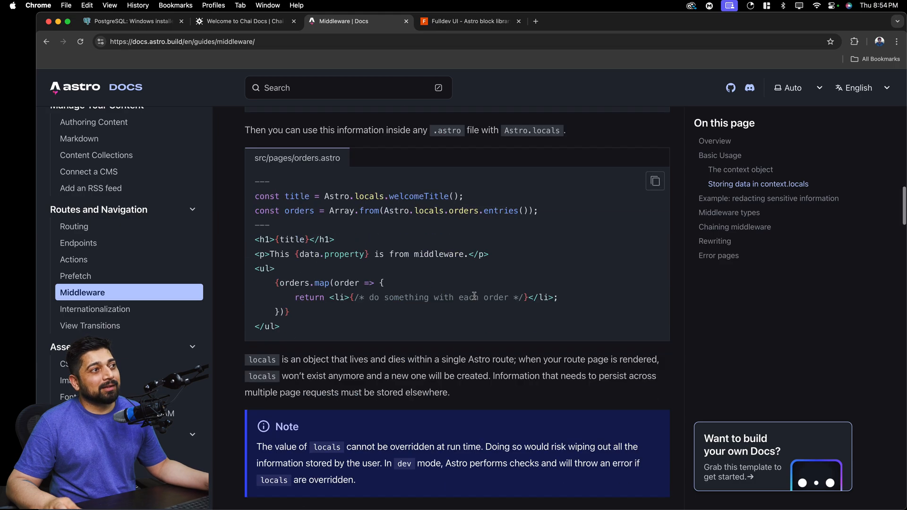
scroll("down", 3)
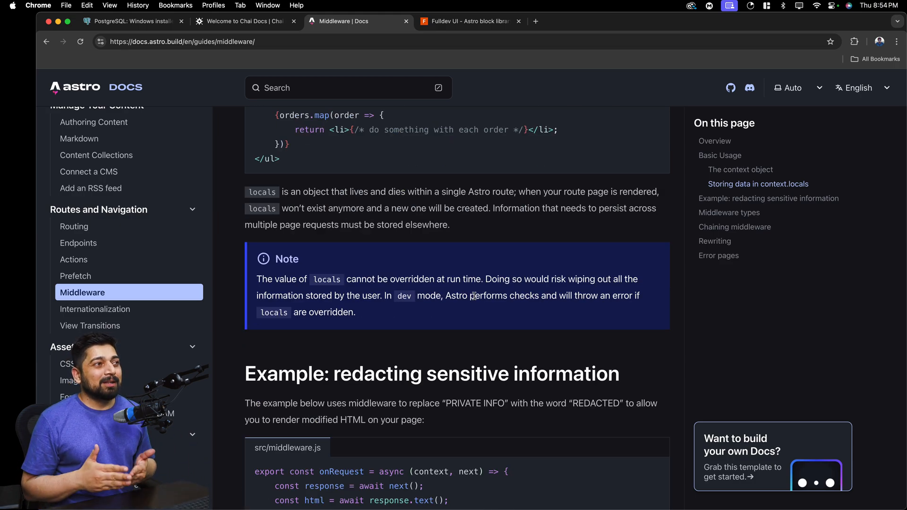
scroll("down", 3)
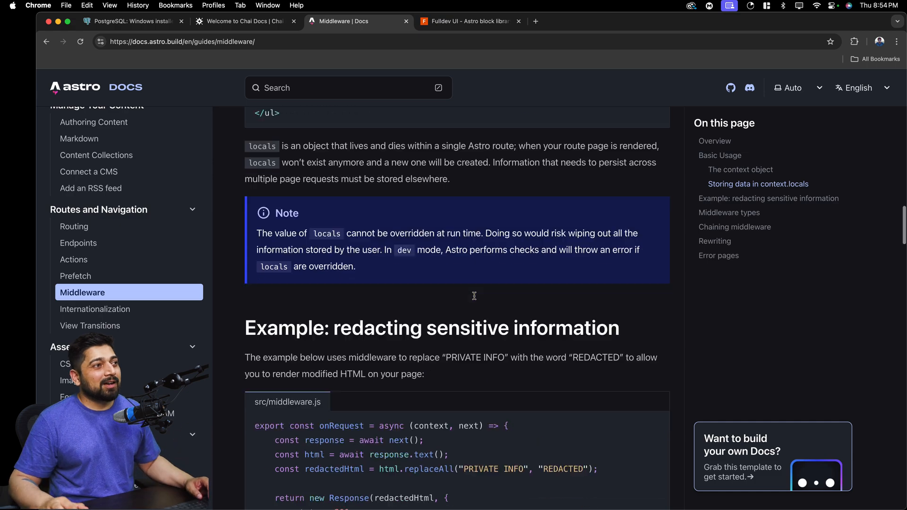
scroll("down", 3)
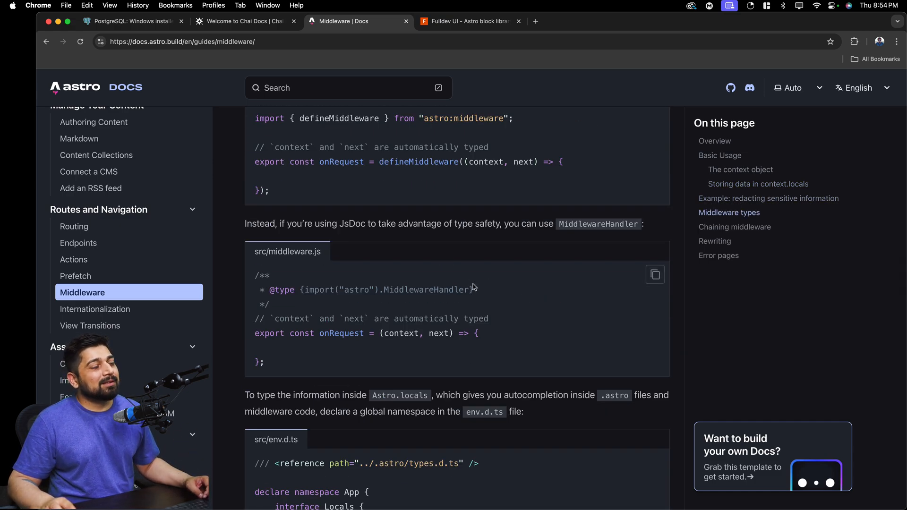
scroll("down", 3)
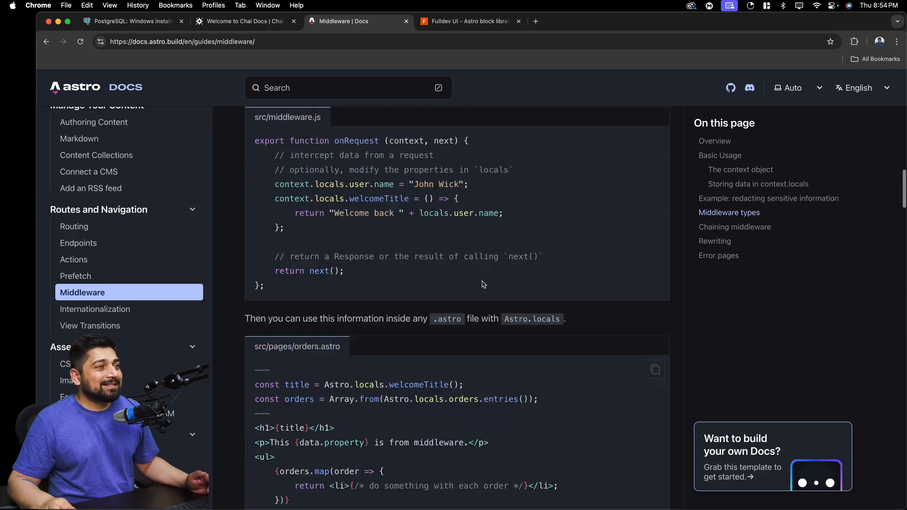
scroll("up", 3)
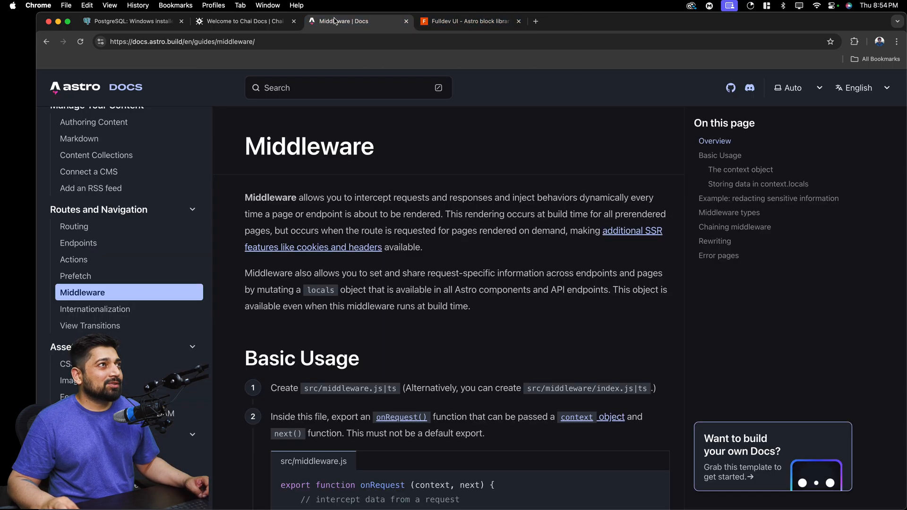